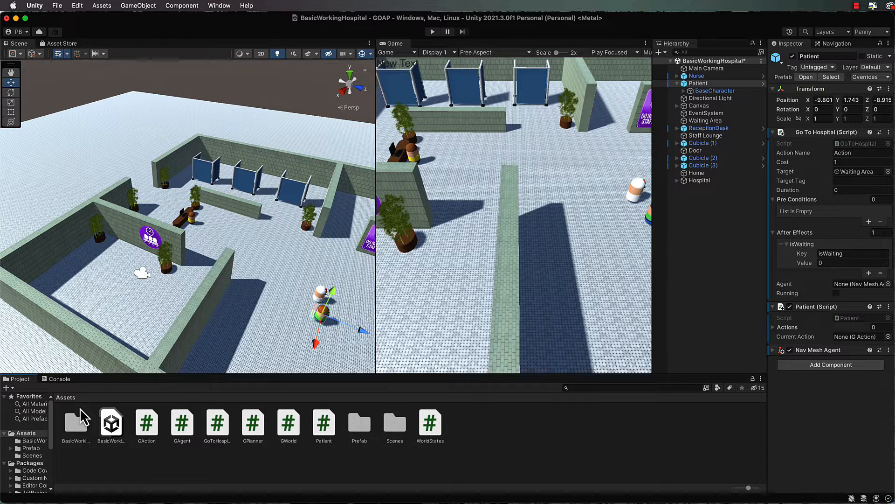
Step: Run the hospital scene with the Console visible, deactivate the Canvas object, then pause
{"action": "left_click", "coordinate": [59, 379]}
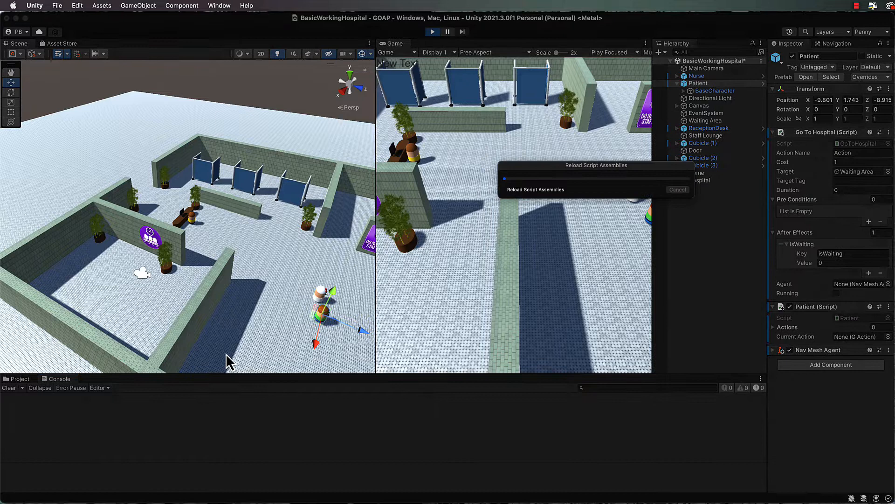
{"action": "mouse_move", "coordinate": [224, 420]}
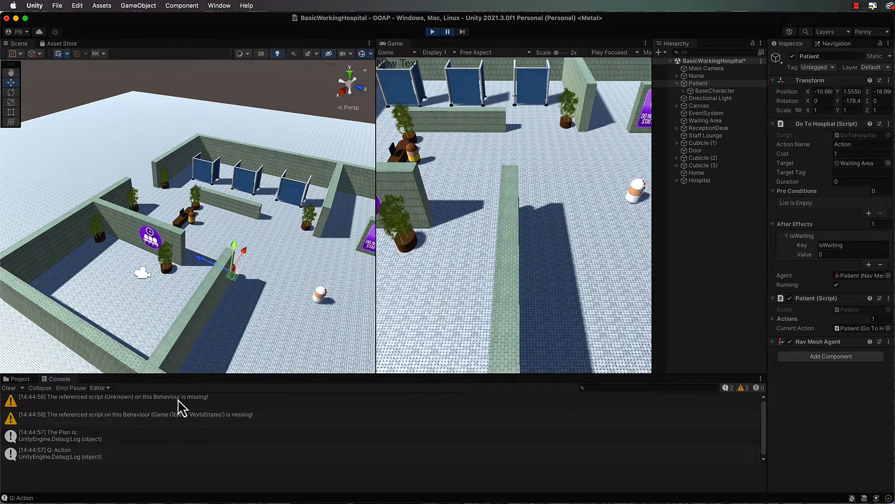
{"action": "mouse_move", "coordinate": [606, 251]}
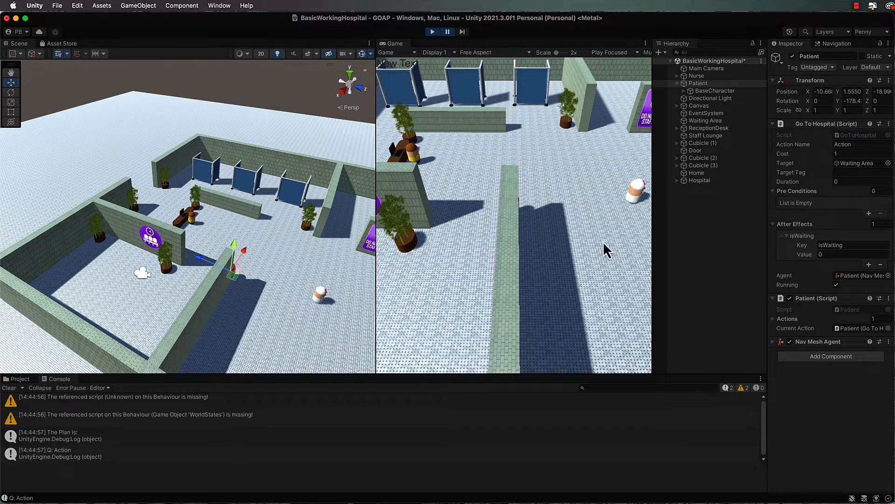
{"action": "left_click", "coordinate": [699, 106]}
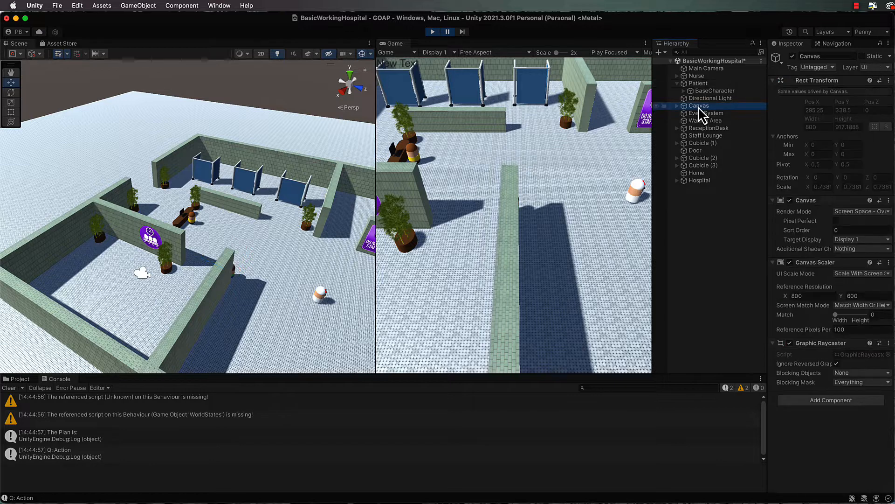
{"action": "left_click", "coordinate": [677, 106]}
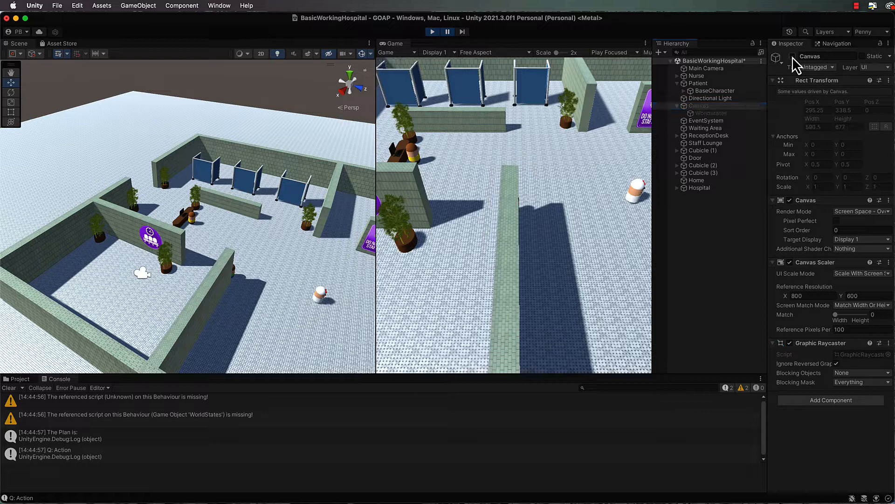
{"action": "left_click", "coordinate": [448, 31]}
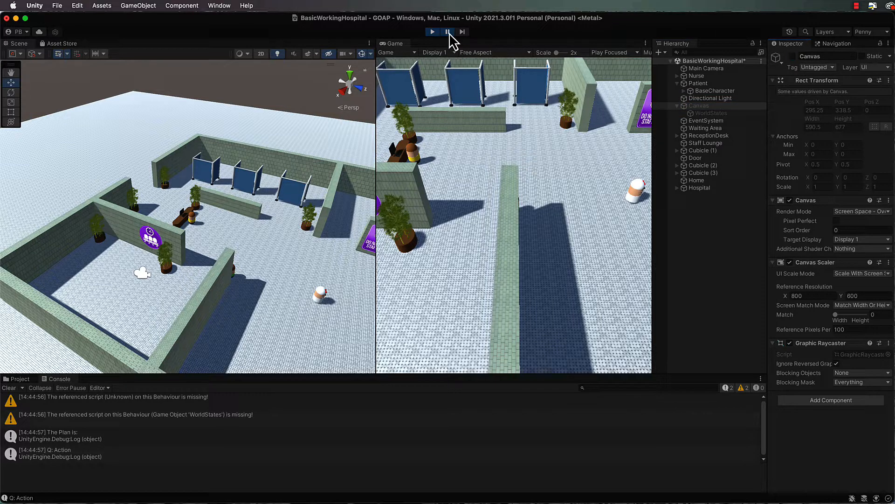
Step: Pause the game and highlight GAgent's LateUpdate distance-to-target check in Visual Studio
{"action": "left_click", "coordinate": [447, 32]}
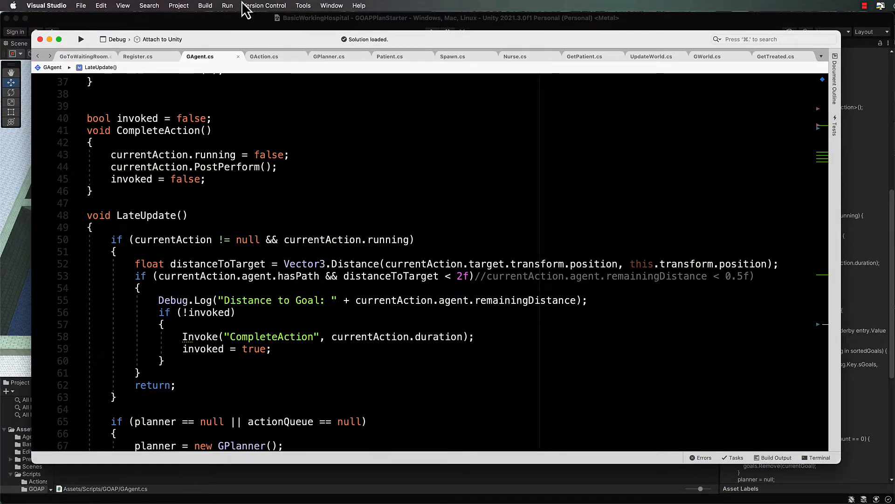
{"action": "mouse_move", "coordinate": [242, 15]}
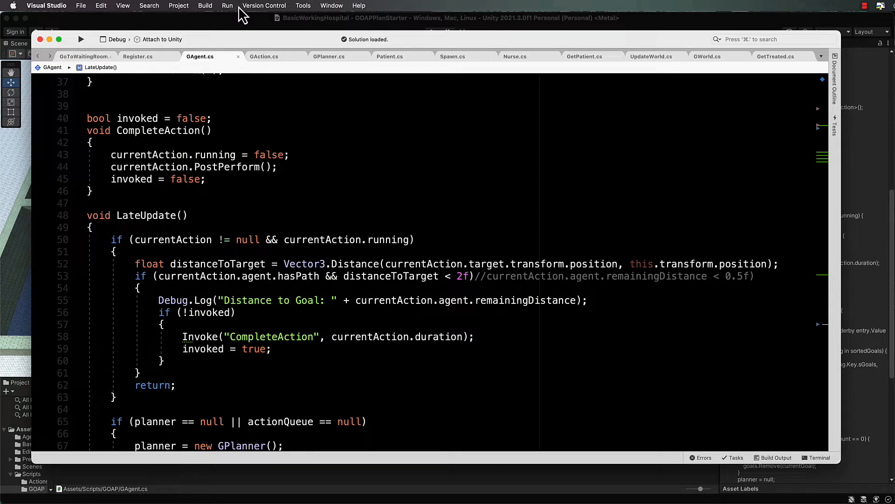
{"action": "double_click", "coordinate": [146, 215]}
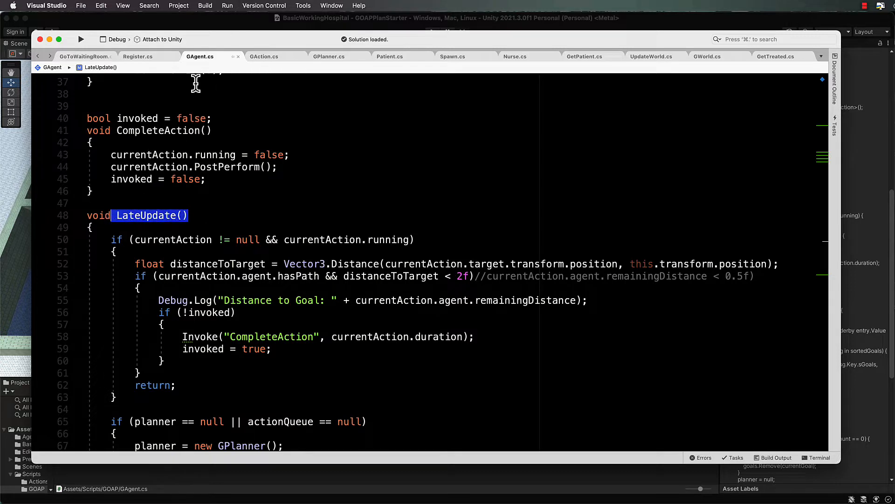
{"action": "mouse_move", "coordinate": [254, 191]}
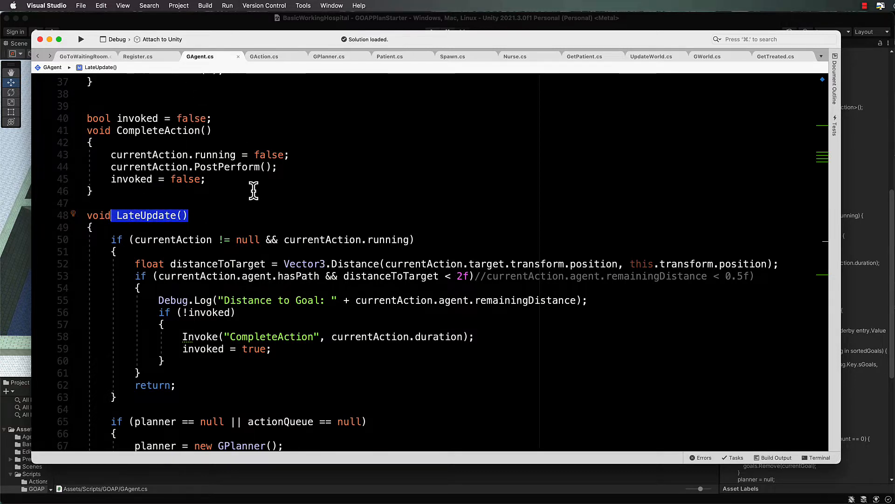
{"action": "mouse_move", "coordinate": [242, 200]}
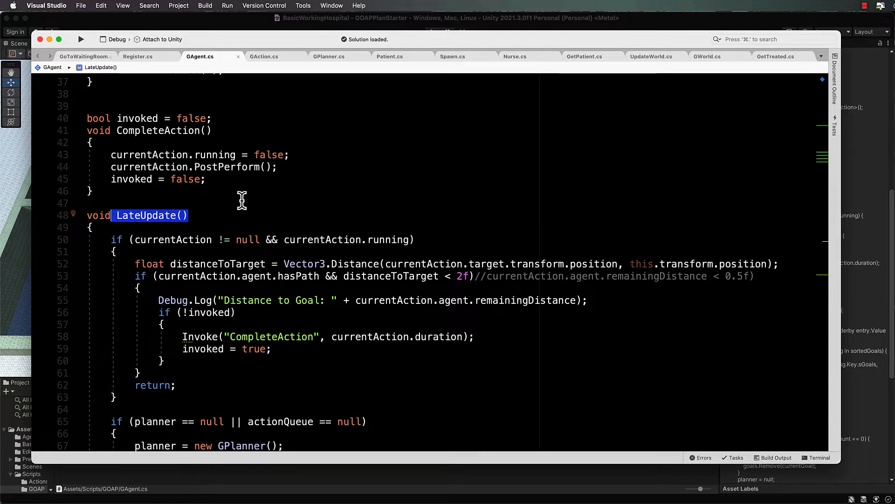
{"action": "mouse_move", "coordinate": [165, 276]}
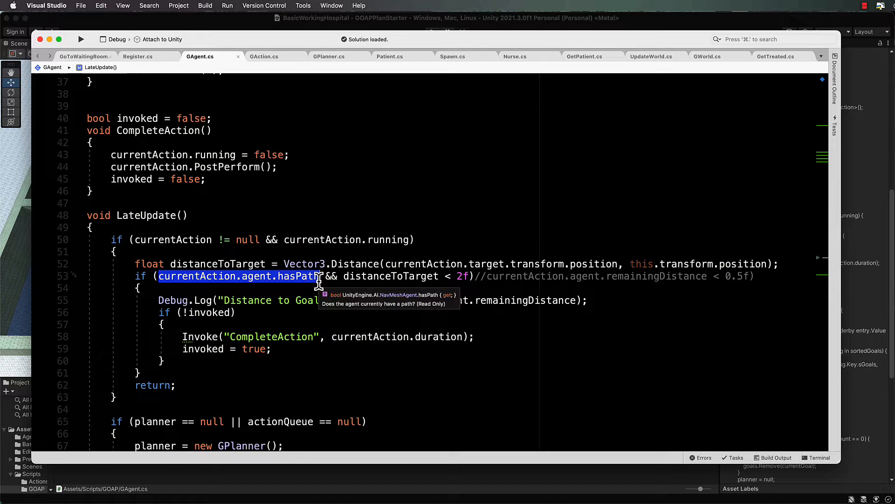
{"action": "mouse_move", "coordinate": [485, 276]}
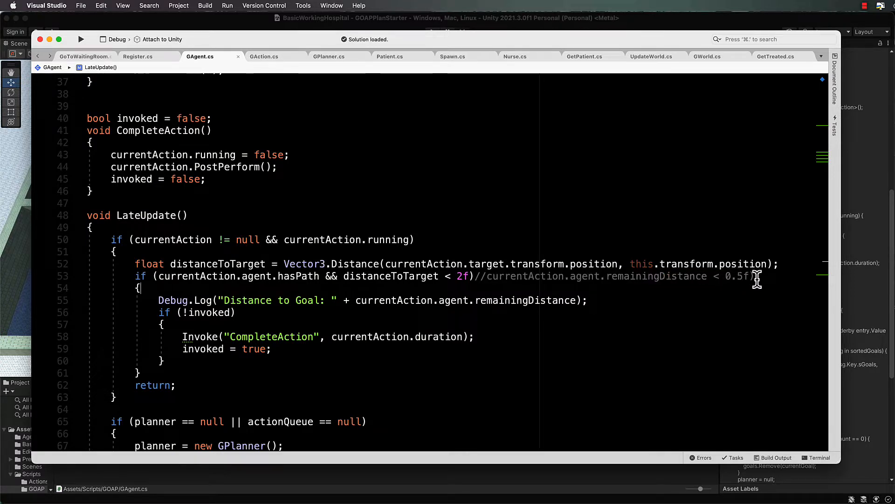
{"action": "mouse_move", "coordinate": [606, 275]}
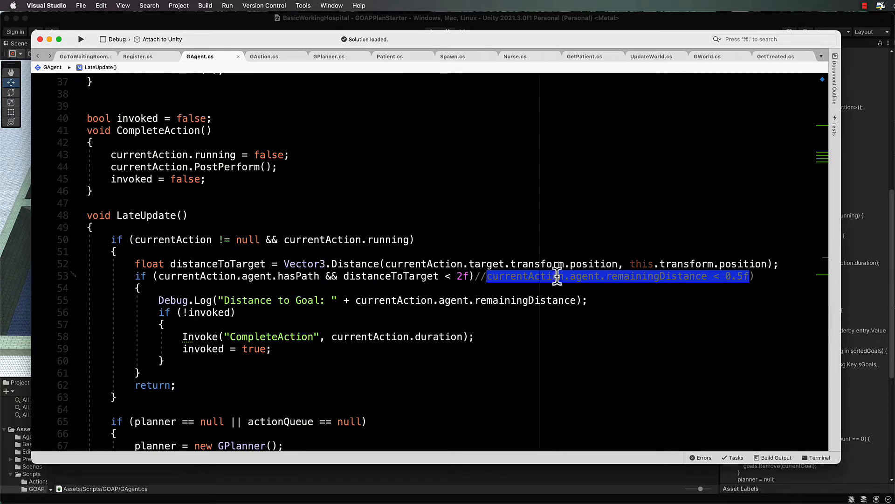
{"action": "mouse_move", "coordinate": [402, 254]}
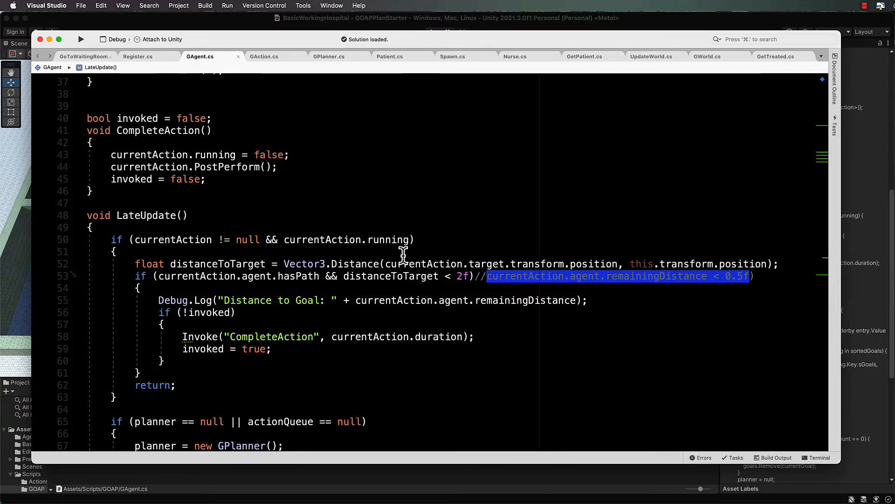
{"action": "mouse_move", "coordinate": [450, 236]}
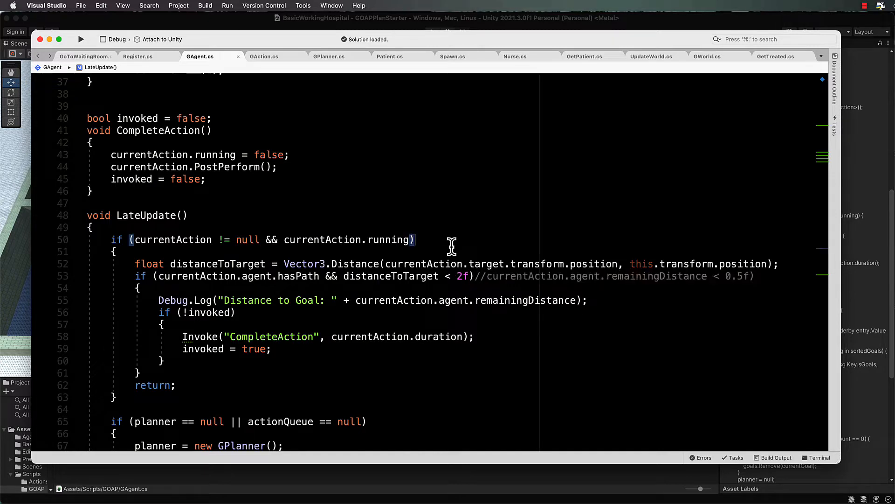
{"action": "mouse_move", "coordinate": [368, 284]}
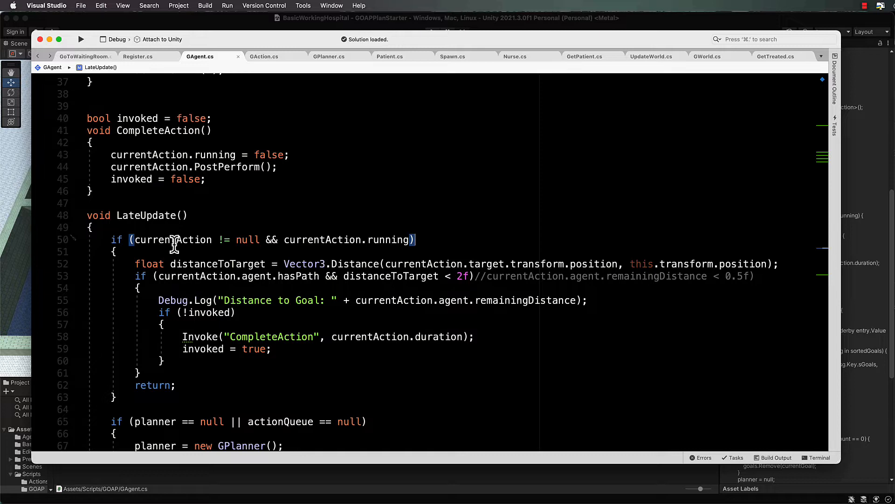
{"action": "mouse_move", "coordinate": [212, 89]}
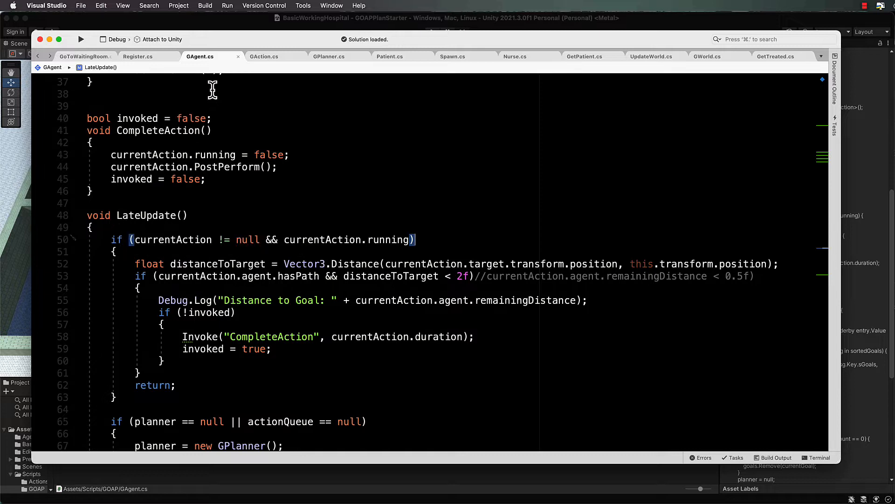
{"action": "mouse_move", "coordinate": [132, 276]}
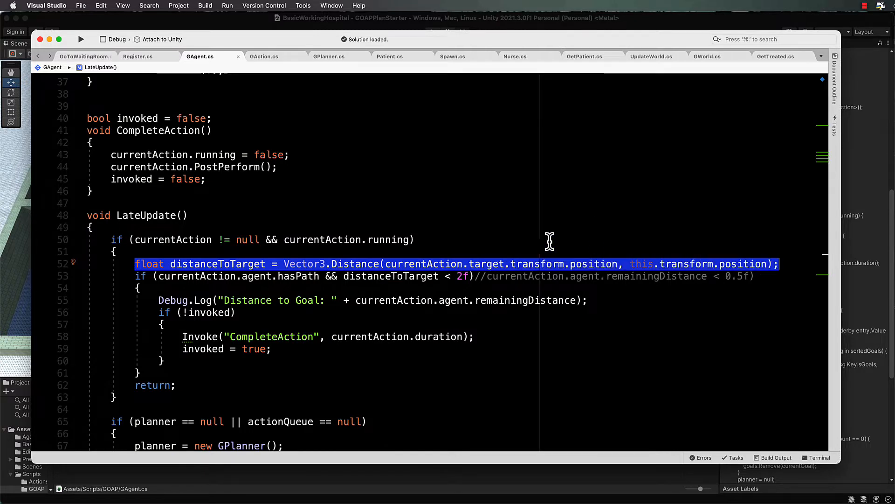
{"action": "mouse_move", "coordinate": [454, 221]}
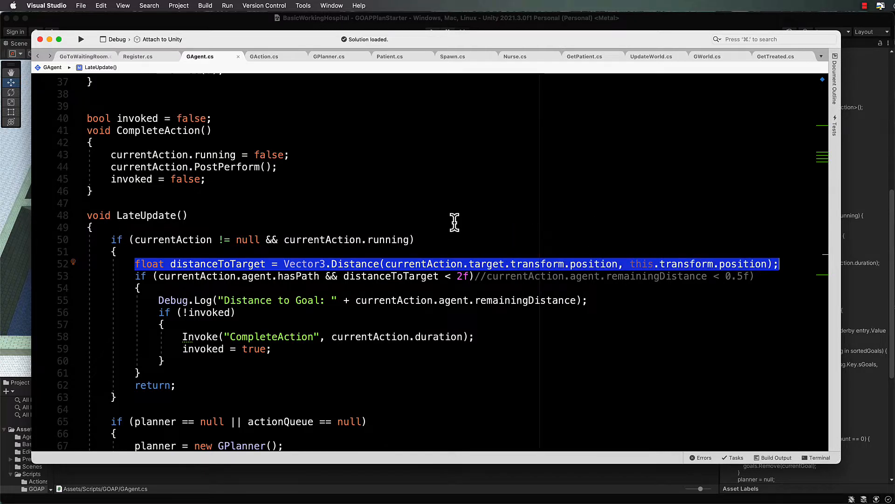
{"action": "mouse_move", "coordinate": [496, 263]}
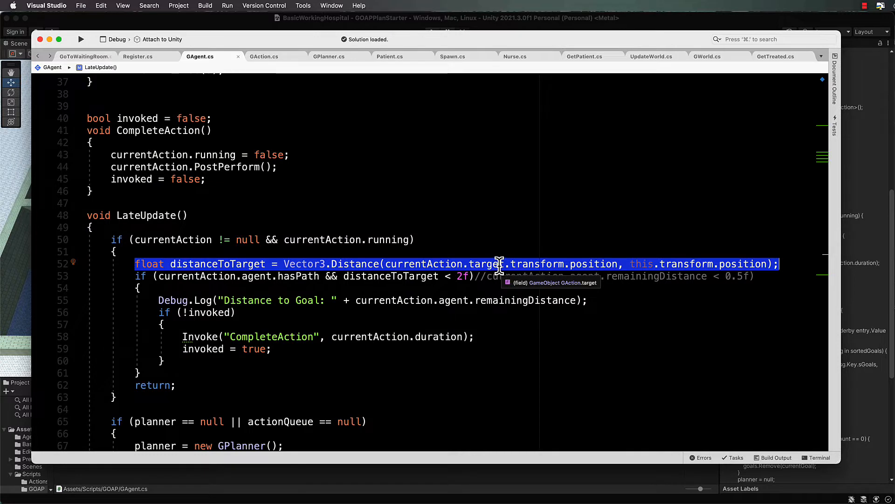
{"action": "mouse_move", "coordinate": [673, 264]}
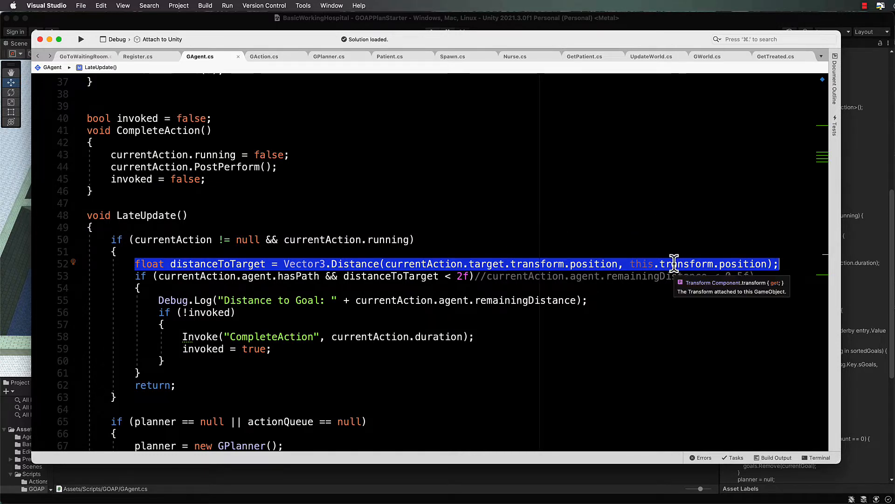
{"action": "mouse_move", "coordinate": [333, 275]}
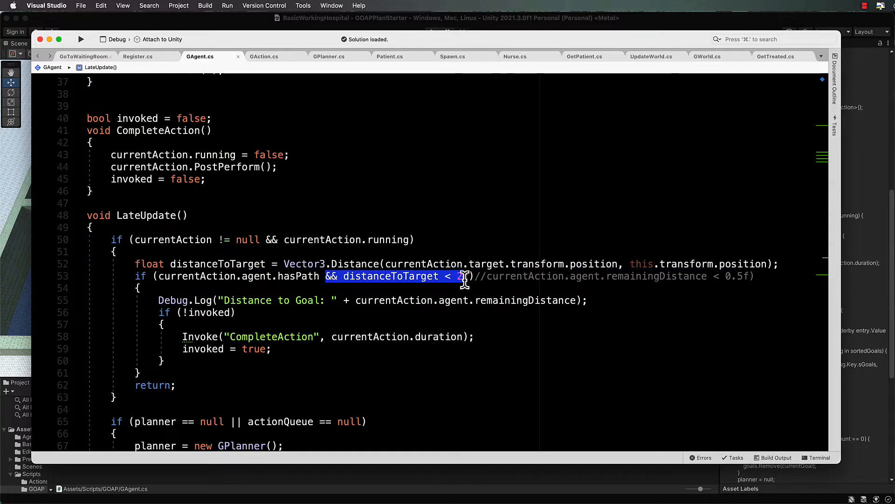
Step: Keep LateUpdate's distanceToTarget < 2f completion check, then bring Unity to the front
{"action": "type", "text": "f"}
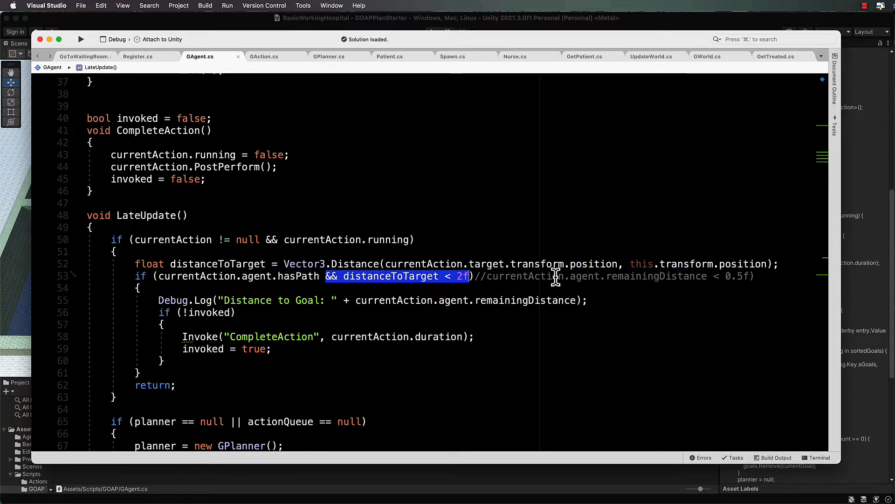
{"action": "mouse_move", "coordinate": [712, 280]}
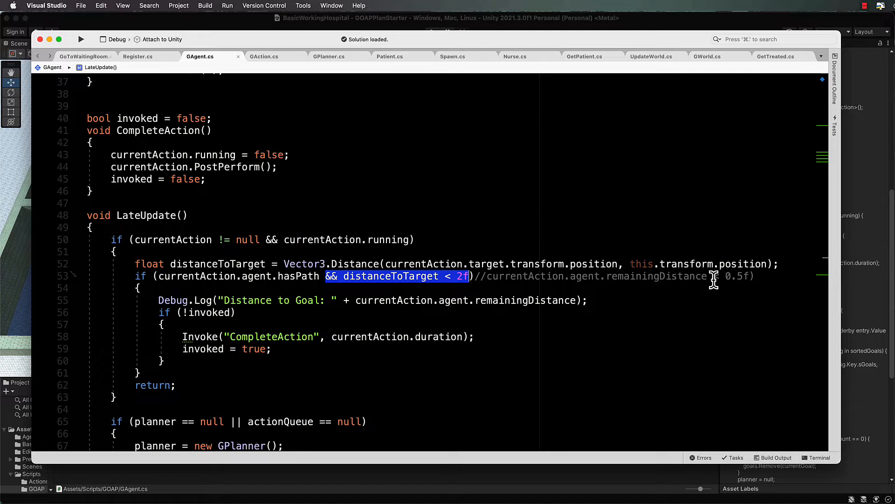
{"action": "mouse_move", "coordinate": [531, 284]}
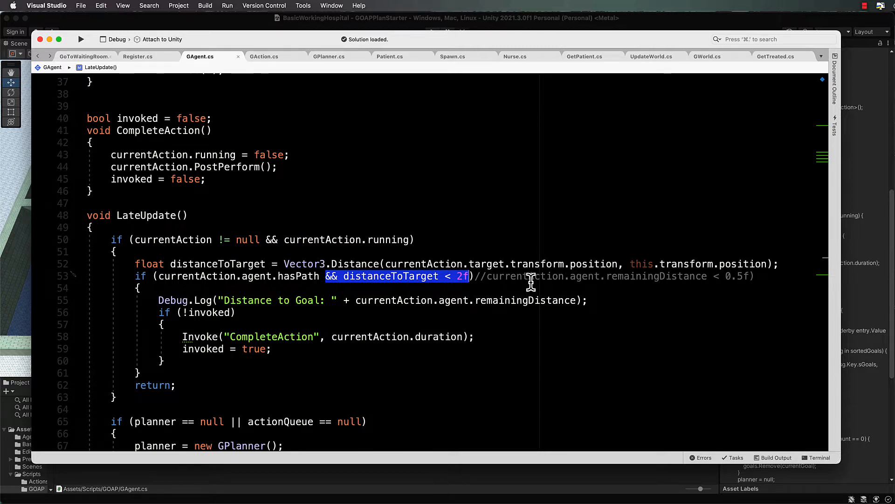
{"action": "mouse_move", "coordinate": [377, 264]}
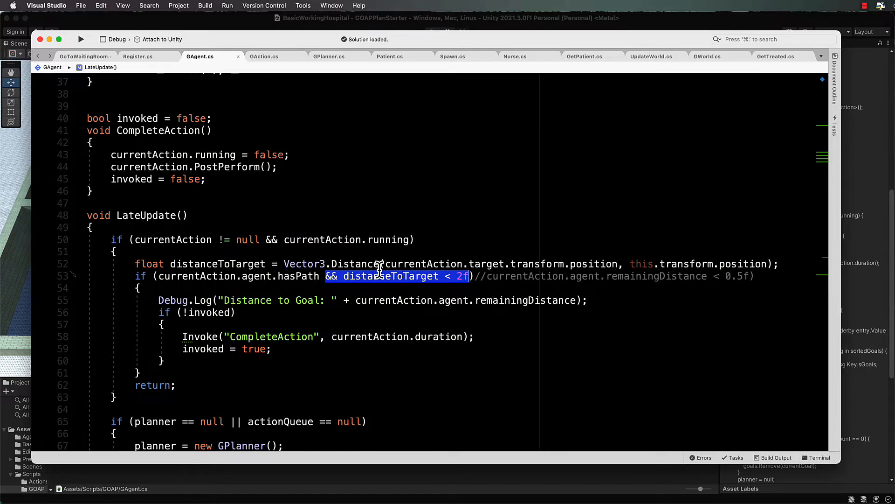
{"action": "mouse_move", "coordinate": [403, 239]}
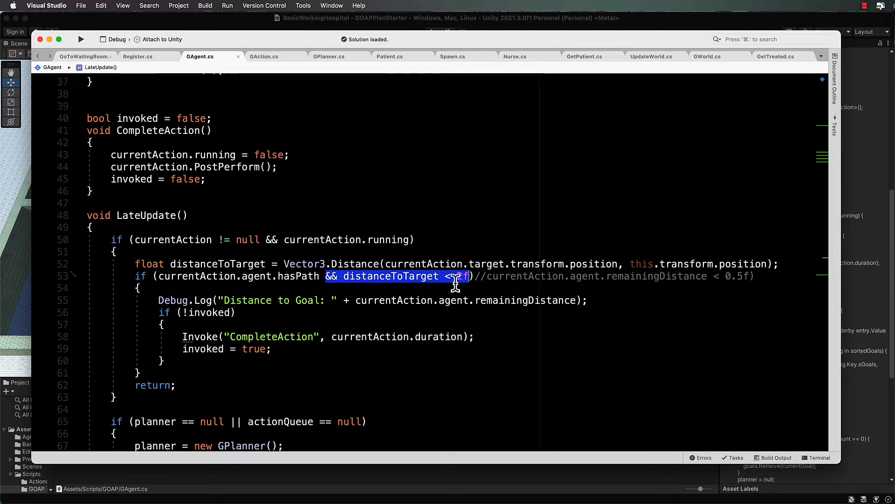
{"action": "left_click", "coordinate": [574, 275]}
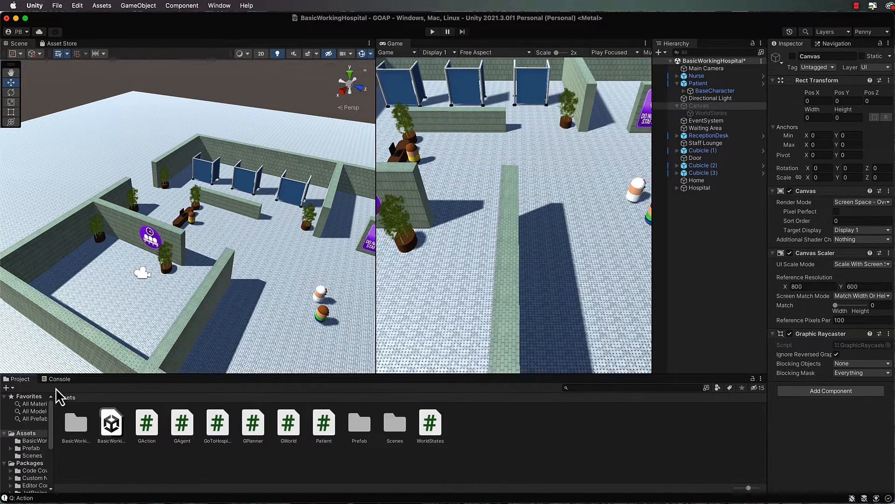
Step: Preview the GoToHospital script asset, then select Patient to view its Go To Hospital action
{"action": "left_click", "coordinate": [217, 423]}
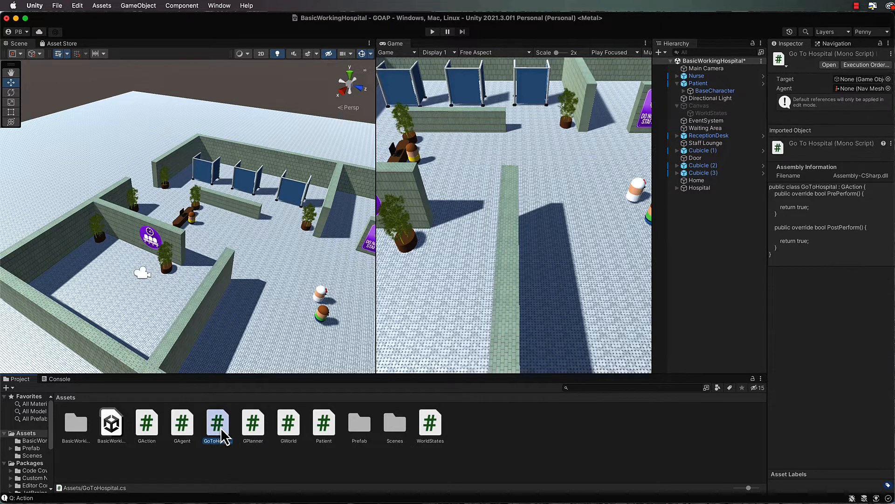
{"action": "mouse_move", "coordinate": [283, 437]}
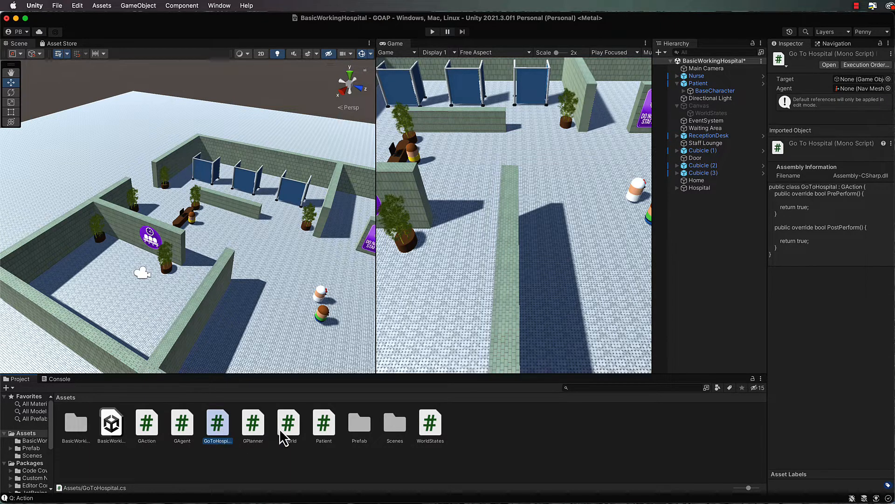
{"action": "mouse_move", "coordinate": [725, 137]}
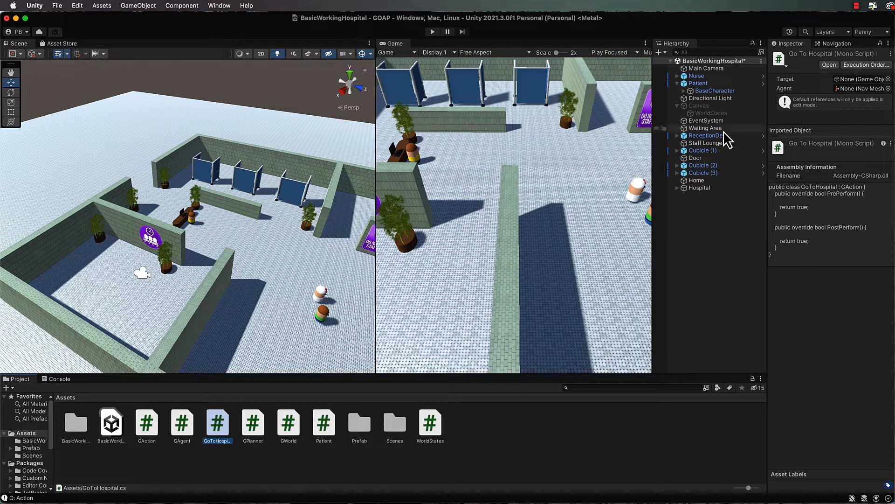
{"action": "left_click", "coordinate": [697, 83]}
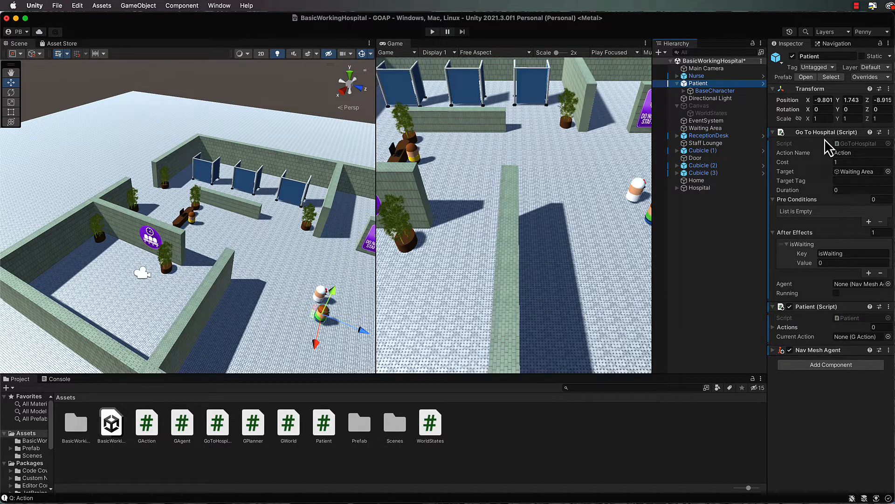
{"action": "mouse_move", "coordinate": [820, 163]}
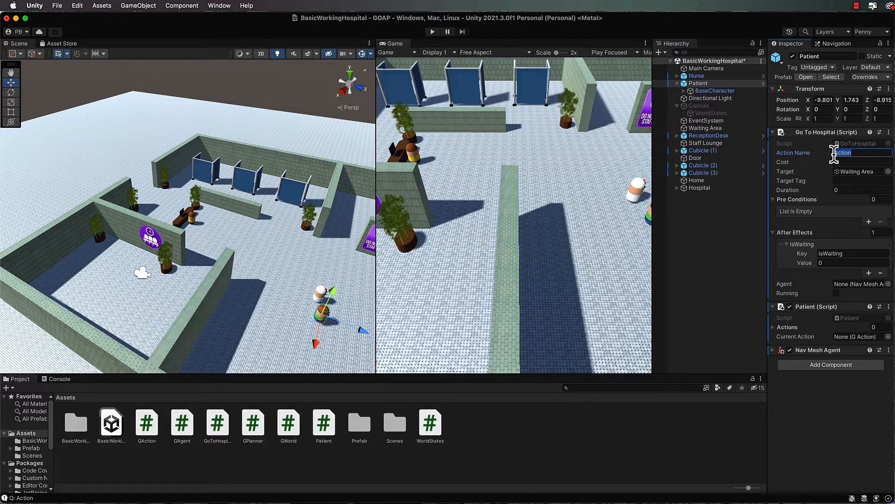
Step: Set the Patient's hospital Action Name to GoToHospital and inspect its Waiting Area target
{"action": "type", "text": "GoToHosp"}
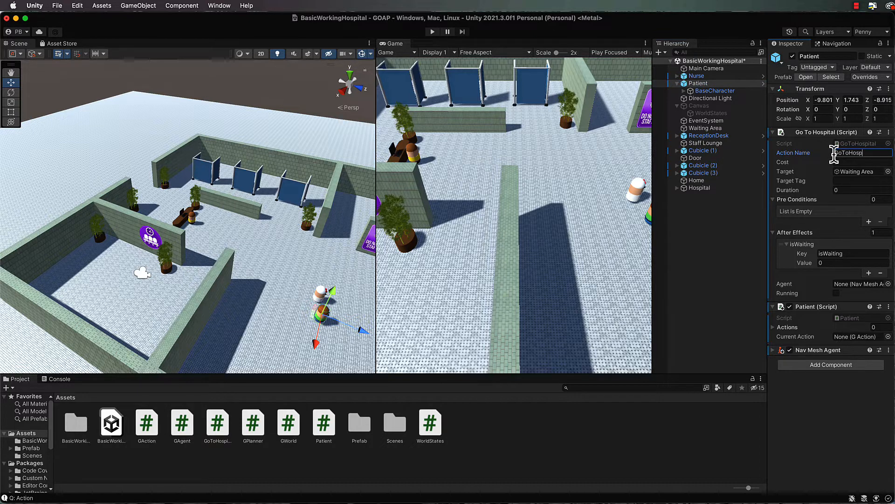
{"action": "left_click", "coordinate": [851, 161]}
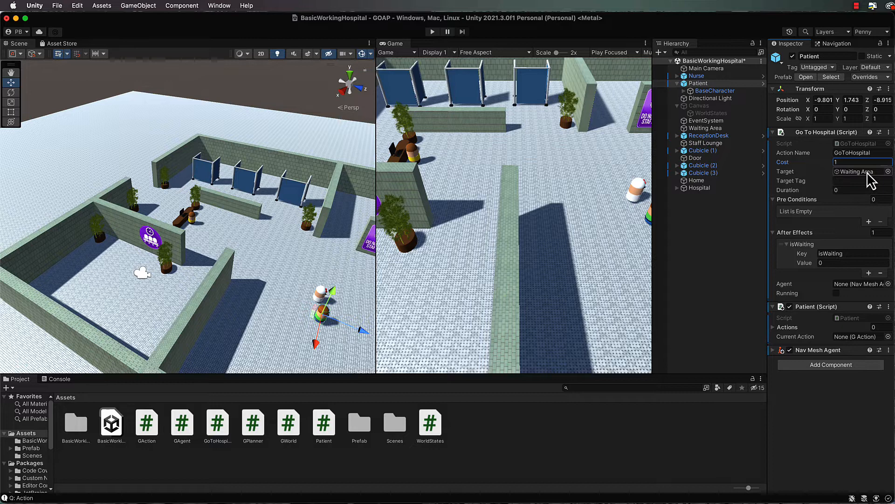
{"action": "left_click", "coordinate": [859, 162]}
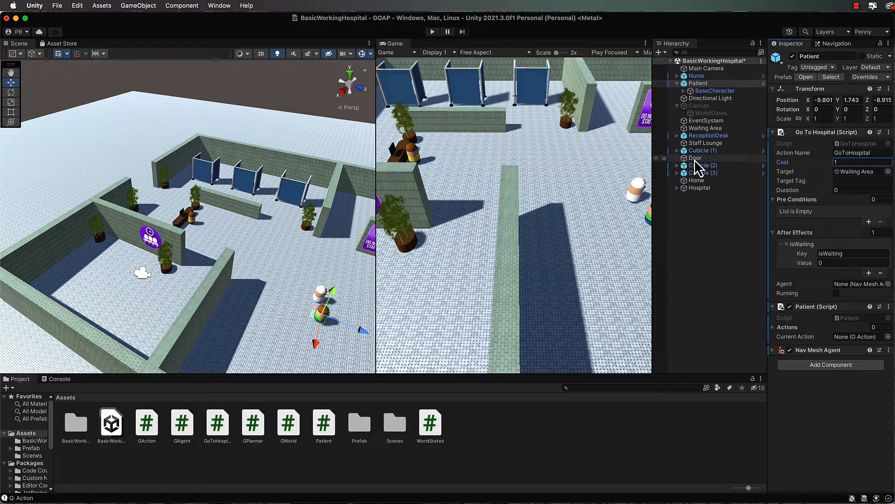
{"action": "mouse_move", "coordinate": [148, 206]}
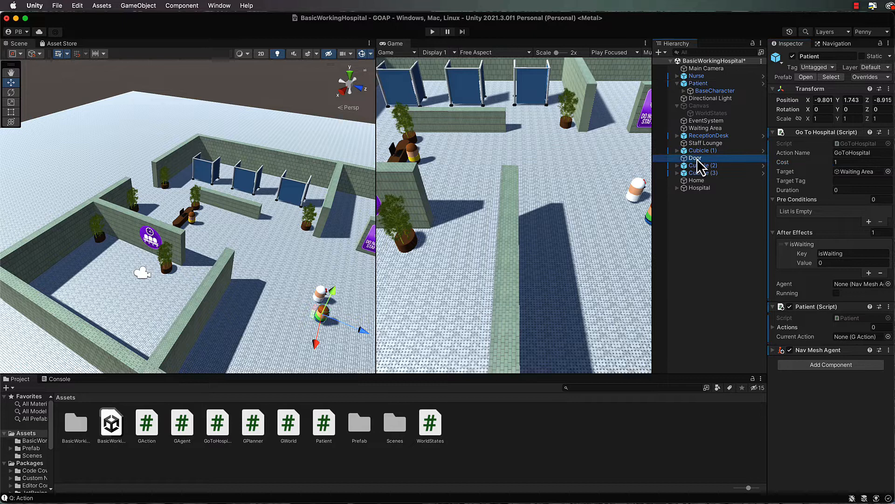
Step: Check the Door object's tag, then clear GoToHospital's Waiting Area target in favour of tag Door
{"action": "left_click", "coordinate": [695, 157]}
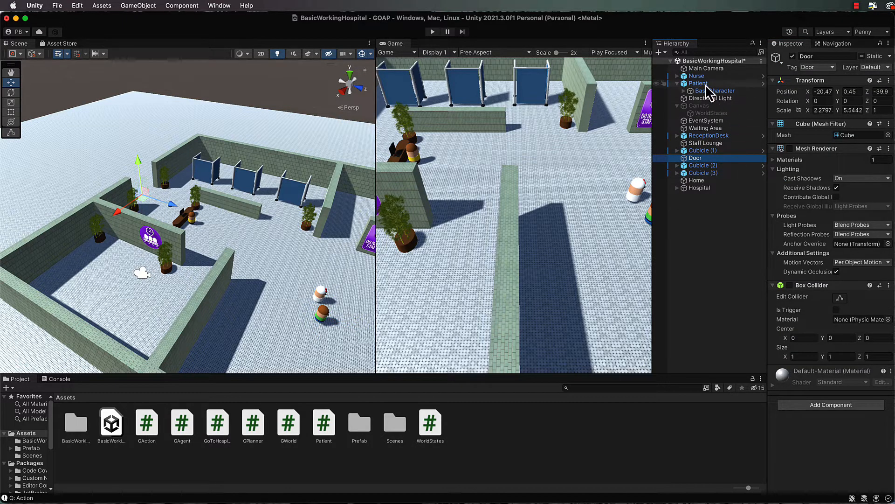
{"action": "left_click", "coordinate": [677, 83]}
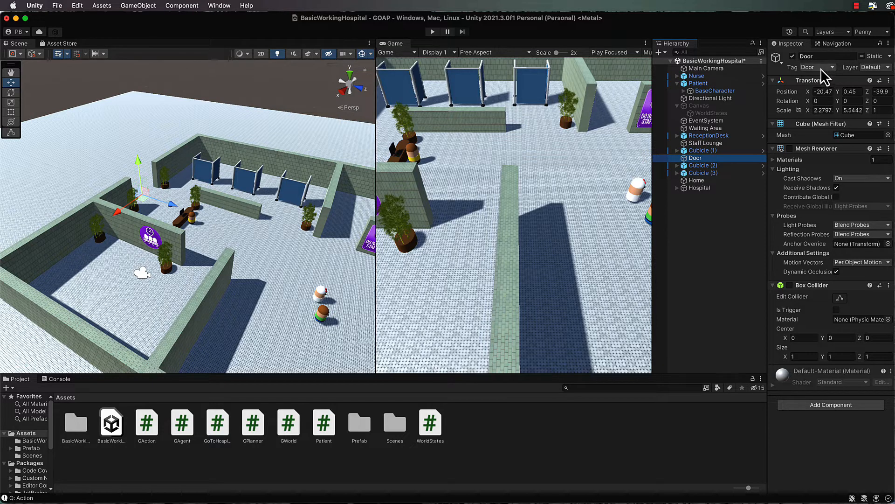
{"action": "mouse_move", "coordinate": [834, 77]}
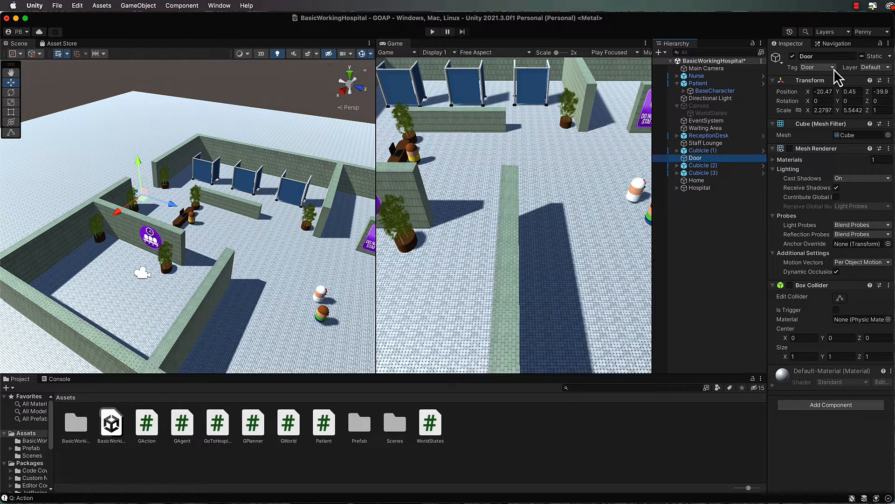
{"action": "mouse_move", "coordinate": [705, 94]}
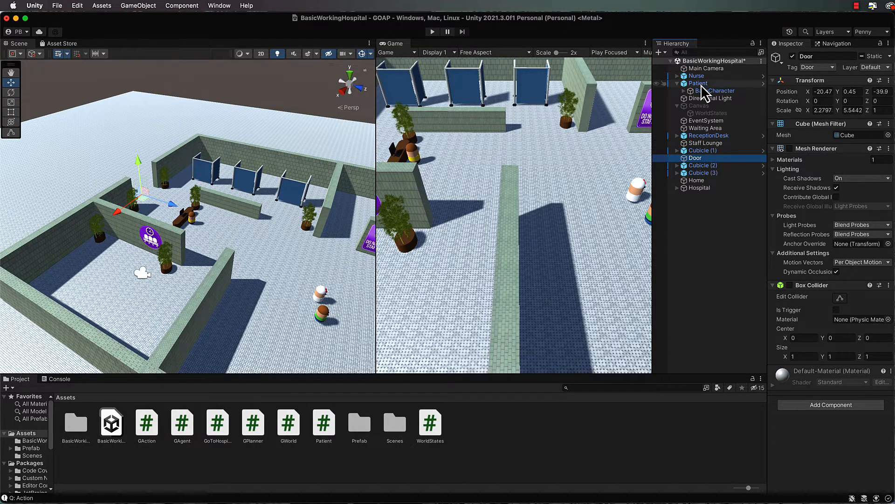
{"action": "left_click", "coordinate": [697, 83]}
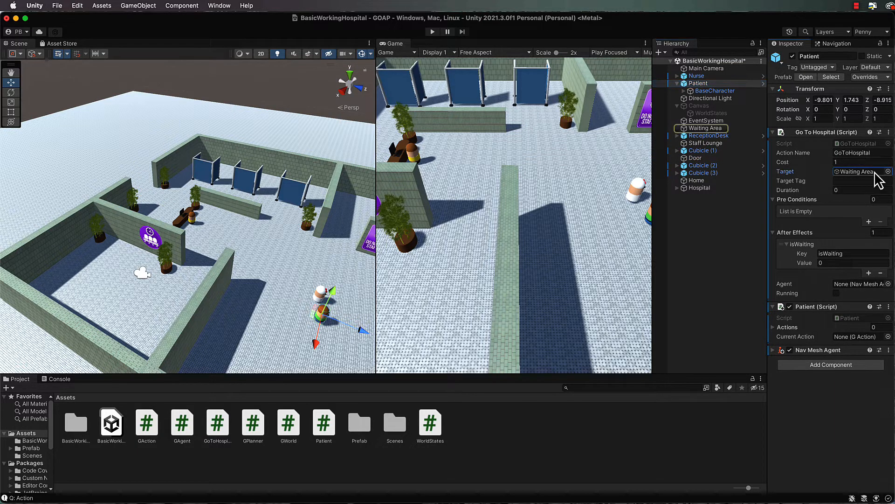
{"action": "left_click", "coordinate": [868, 171]}
{"action": "type", "text": "Door"}
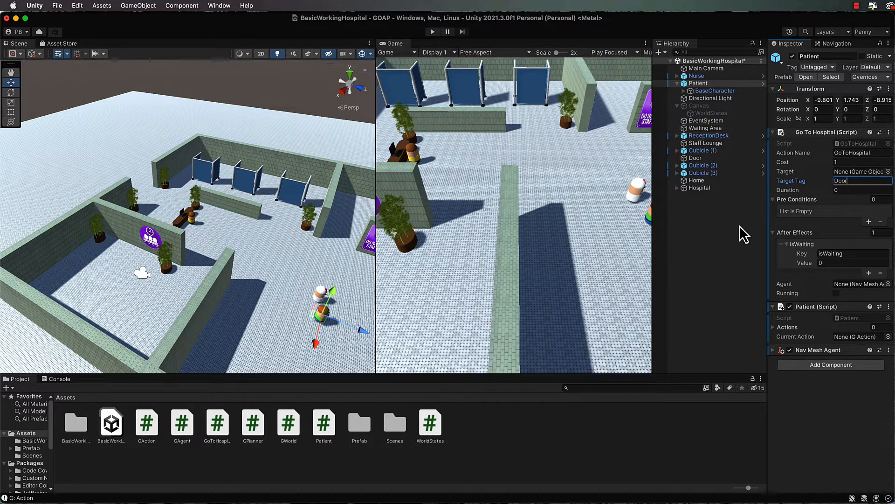
{"action": "mouse_move", "coordinate": [837, 219]}
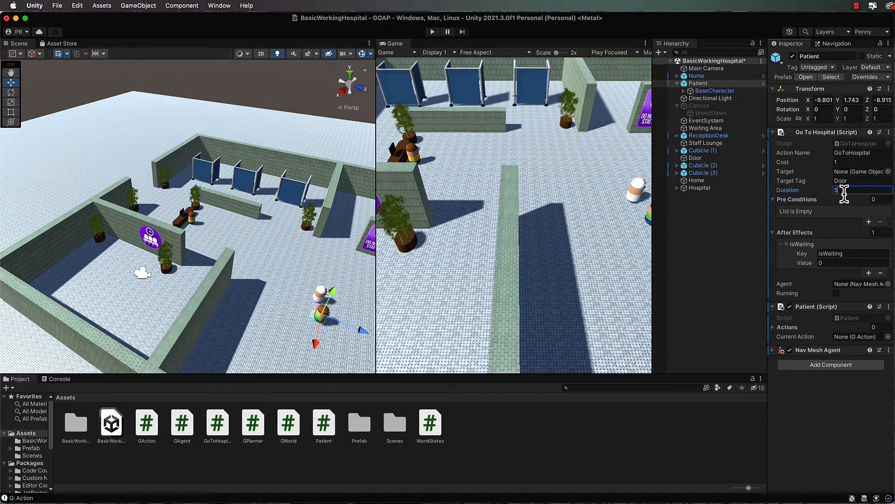
{"action": "mouse_move", "coordinate": [818, 196]}
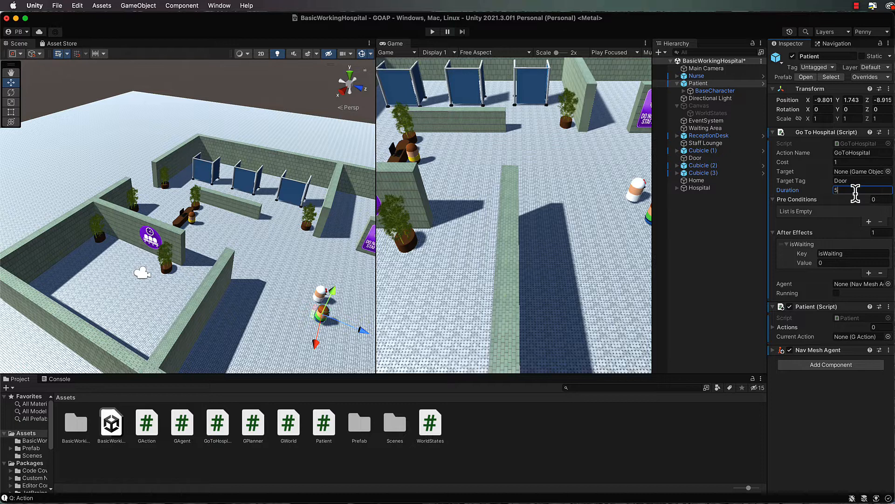
{"action": "mouse_move", "coordinate": [859, 203]}
{"action": "type", "text": "h"}
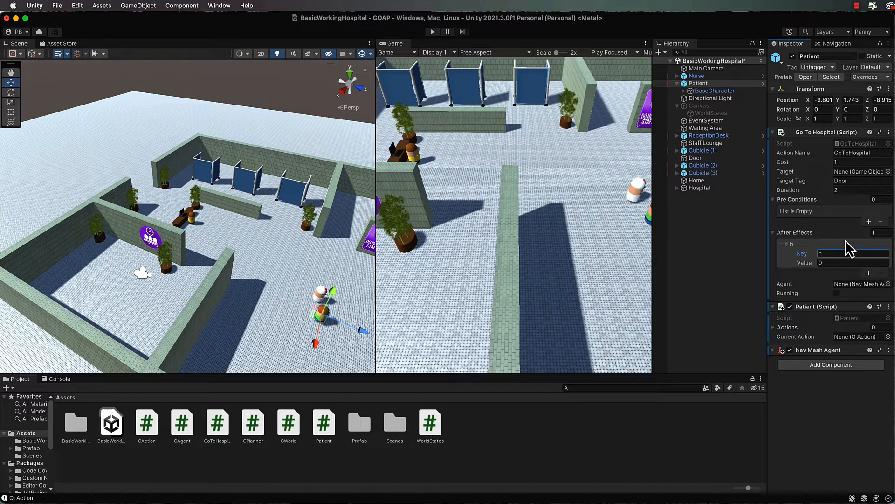
Step: Give GoToHospital a hasArrived effect and duplicate the GoToHospital script asset
{"action": "type", "text": "asArrive"}
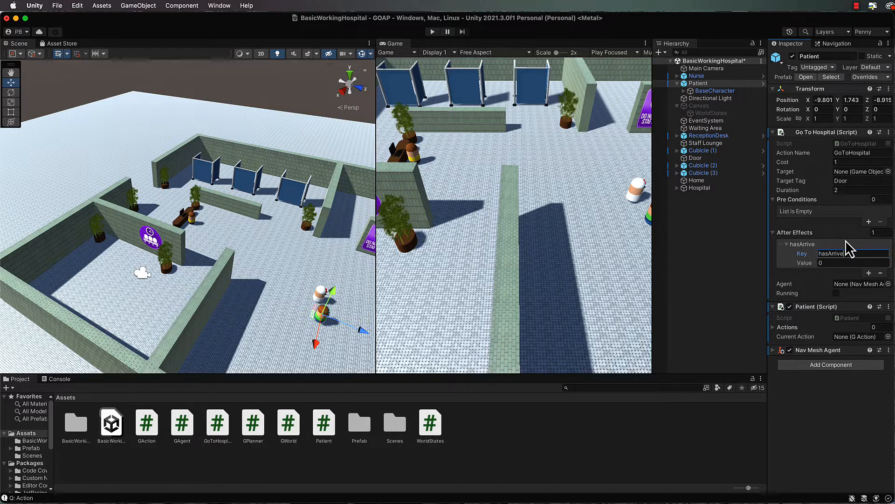
{"action": "type", "text": "d"}
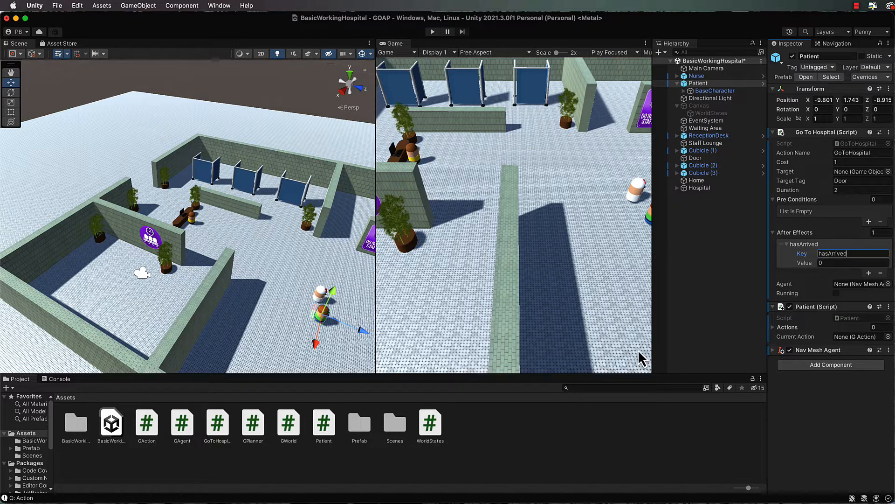
{"action": "left_click", "coordinate": [217, 421]}
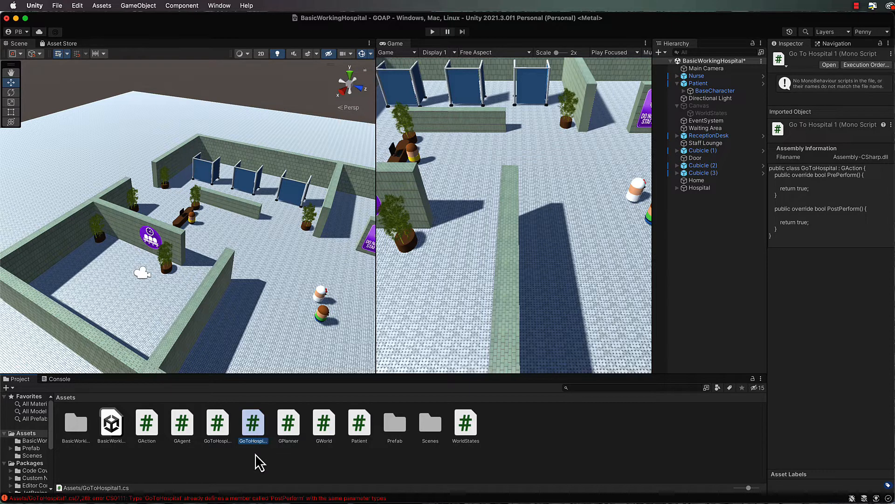
Step: Rename the duplicated GoToHospital1 script asset to GoToWaitingRoom
{"action": "left_click", "coordinate": [217, 423]}
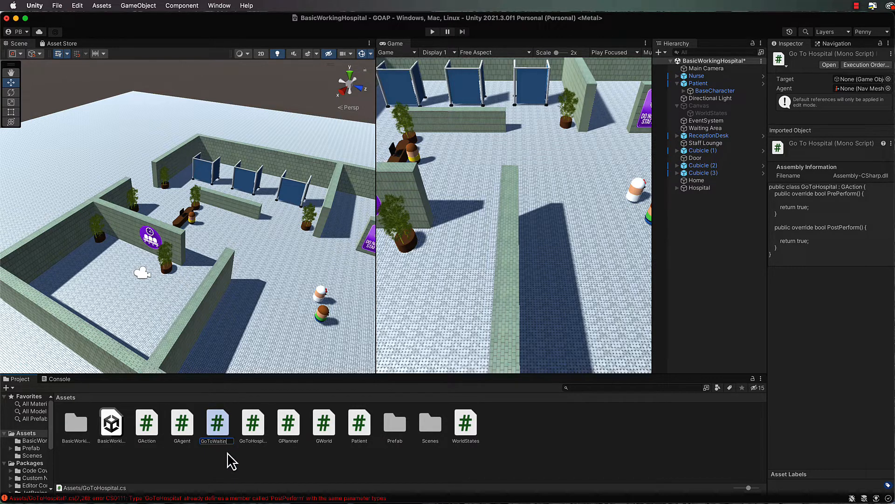
{"action": "type", "text": "WaitingRoom"}
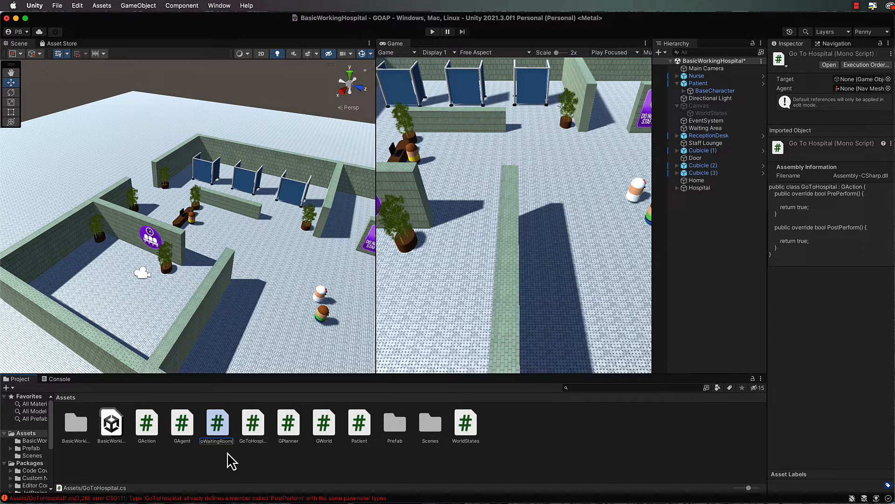
{"action": "left_click", "coordinate": [252, 422]}
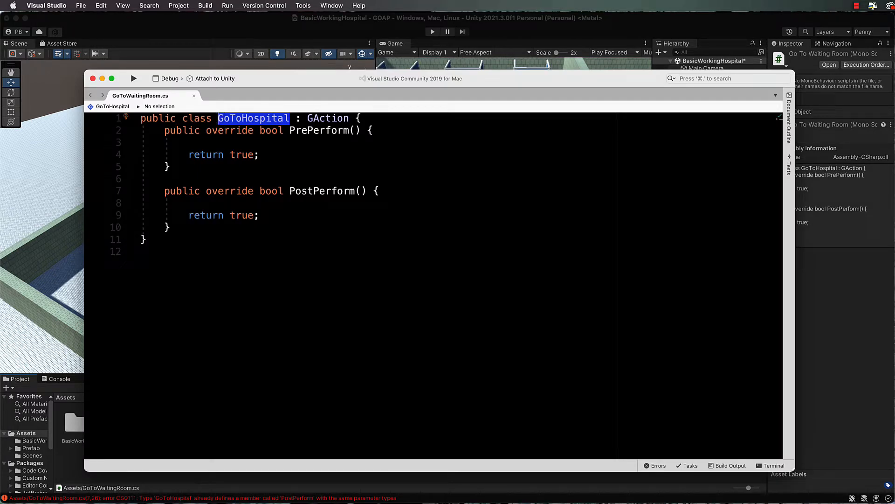
Step: Change the class name in GoToWaitingRoom.cs from GoToHospital to GoToWaitingRoom
{"action": "type", "text": "GoToWait"}
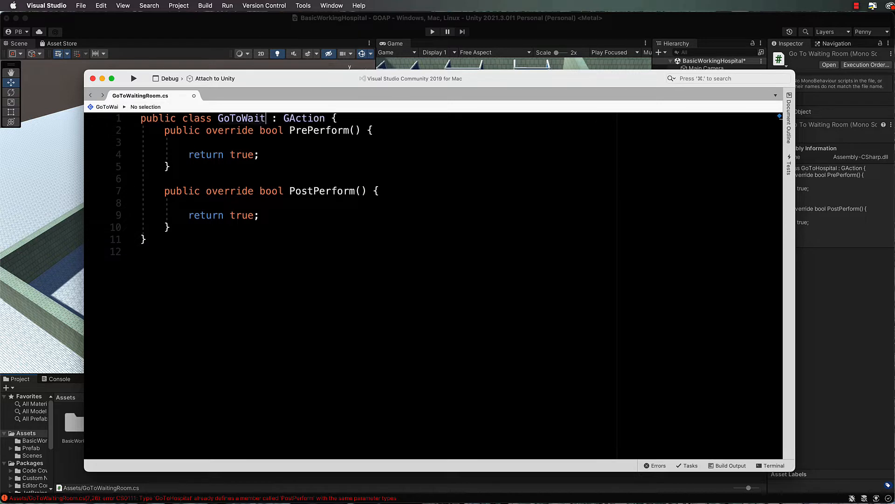
{"action": "type", "text": "ingRoom"}
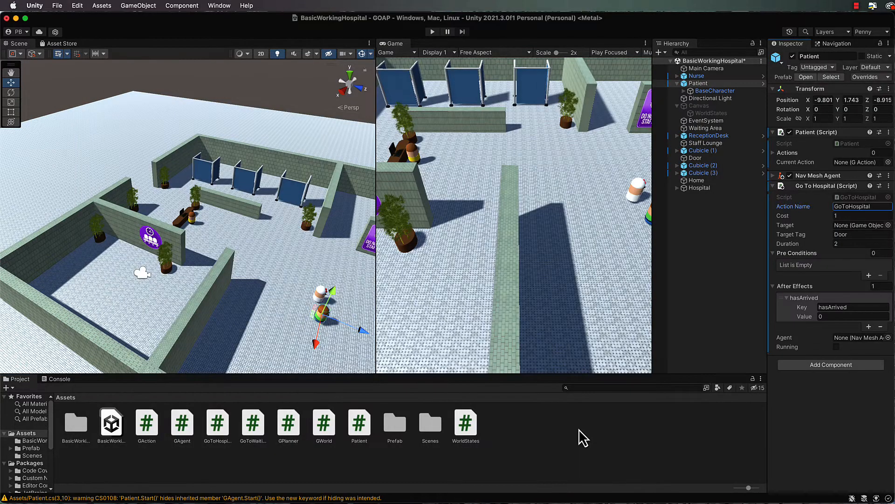
Step: Name the Patient's new action GoToWaitingRoom and set its target tag to WaitingArea
{"action": "left_click", "coordinate": [698, 83]}
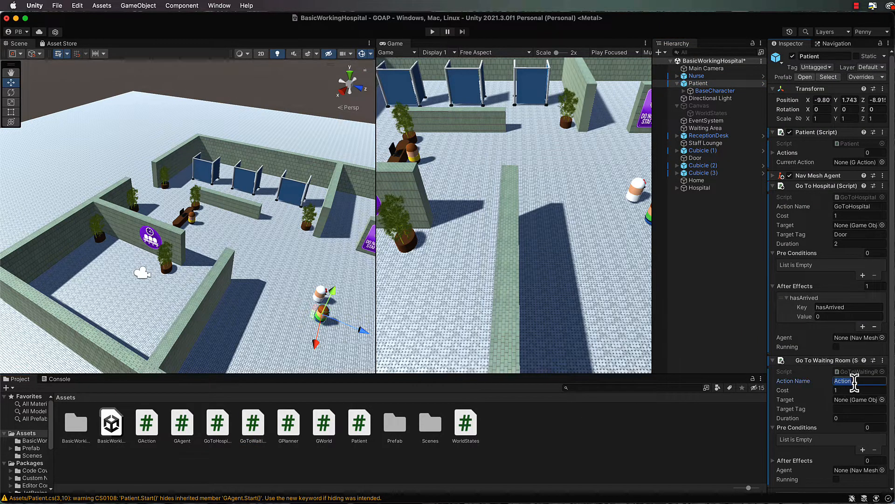
{"action": "type", "text": "GoToWaitingRoom"}
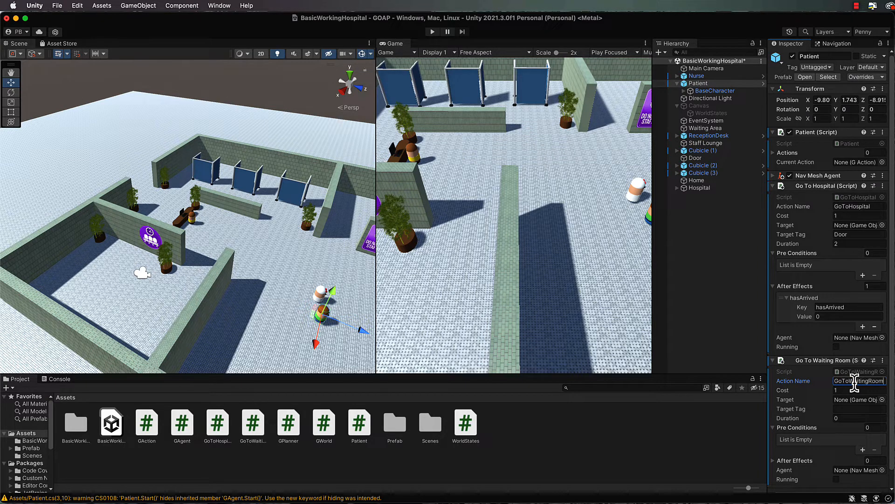
{"action": "left_click", "coordinate": [857, 409]}
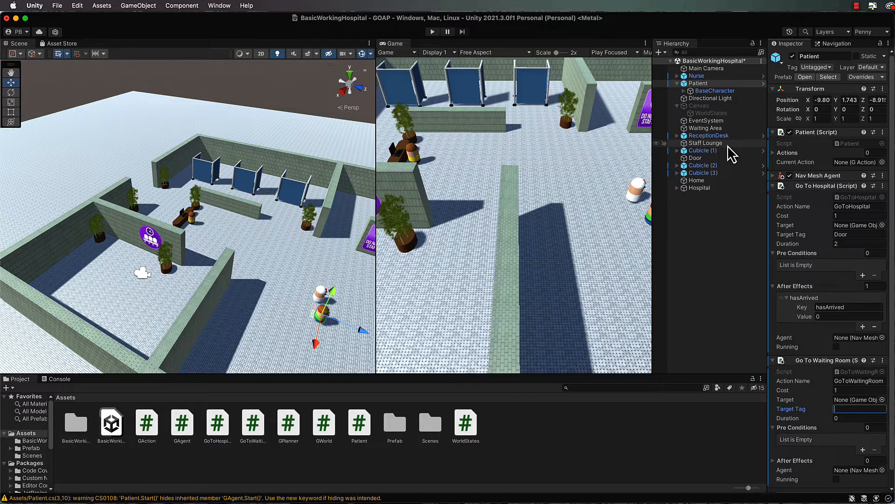
{"action": "left_click", "coordinate": [705, 128]}
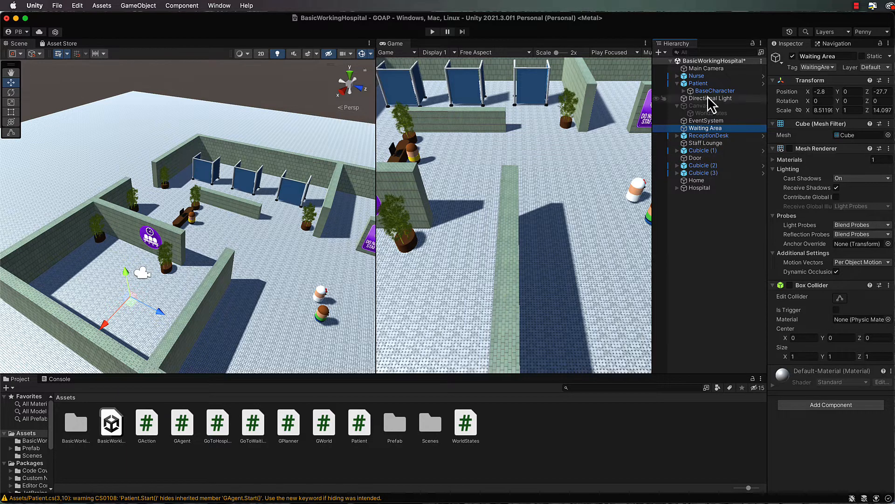
{"action": "left_click", "coordinate": [697, 83]}
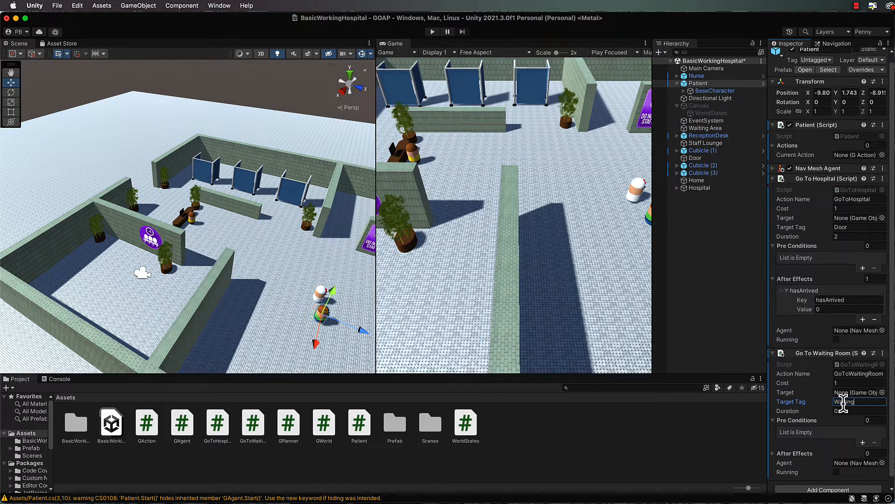
{"action": "type", "text": "Ara"}
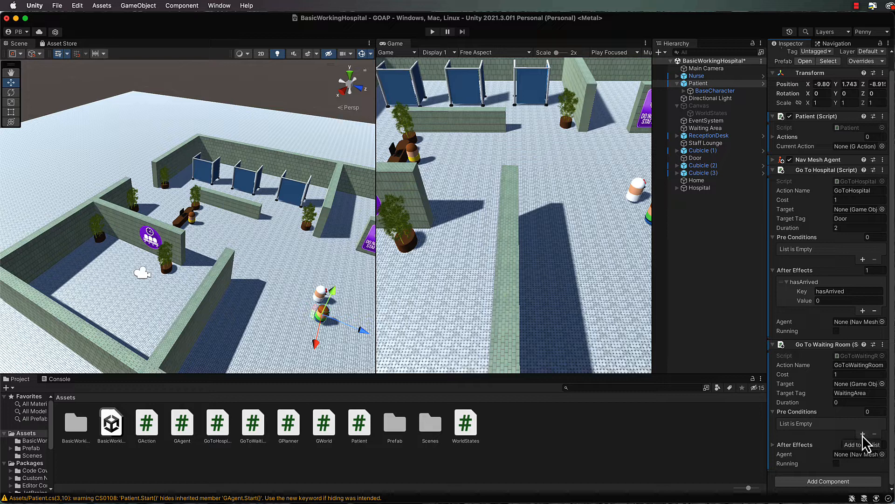
Step: Give GoToWaitingRoom a hasArrived precondition and an isWaiting after effect, then run
{"action": "left_click", "coordinate": [864, 434]}
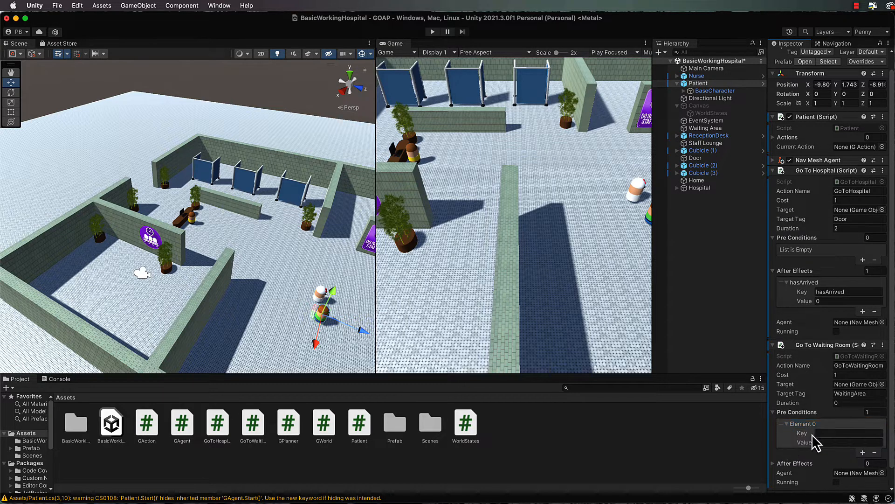
{"action": "left_click", "coordinate": [849, 432]}
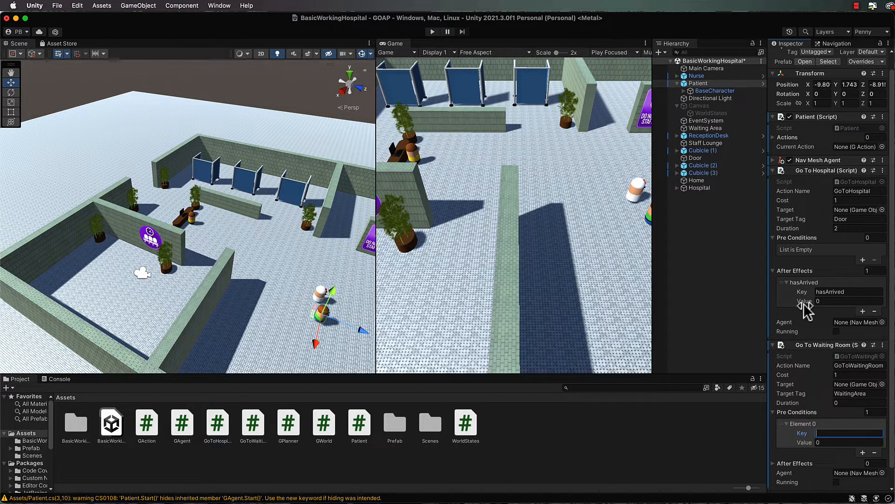
{"action": "mouse_move", "coordinate": [836, 397]}
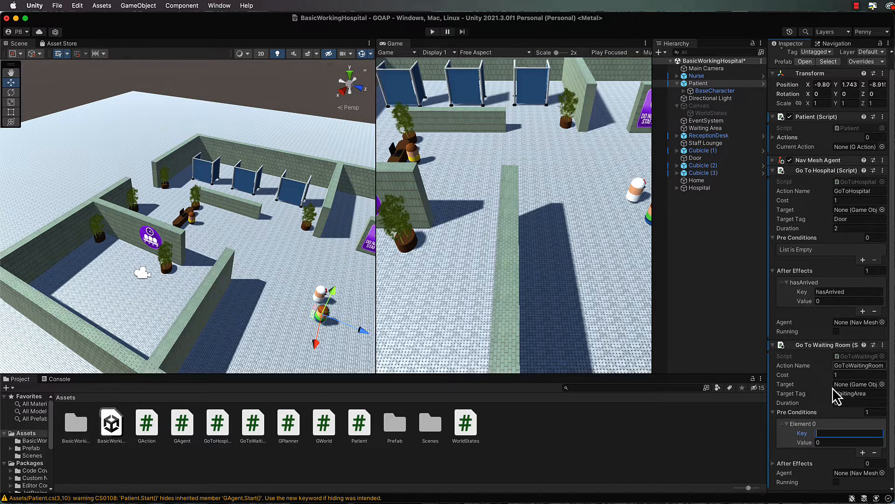
{"action": "type", "text": "hasArrived"}
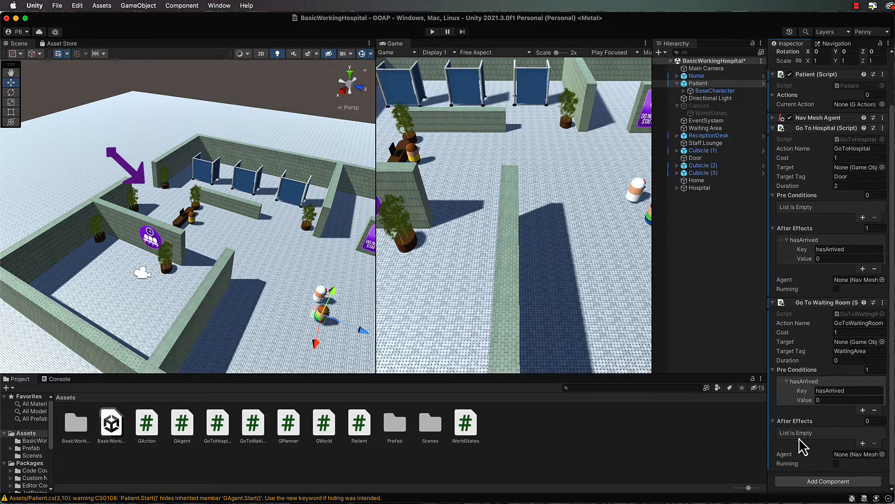
{"action": "mouse_move", "coordinate": [834, 460]}
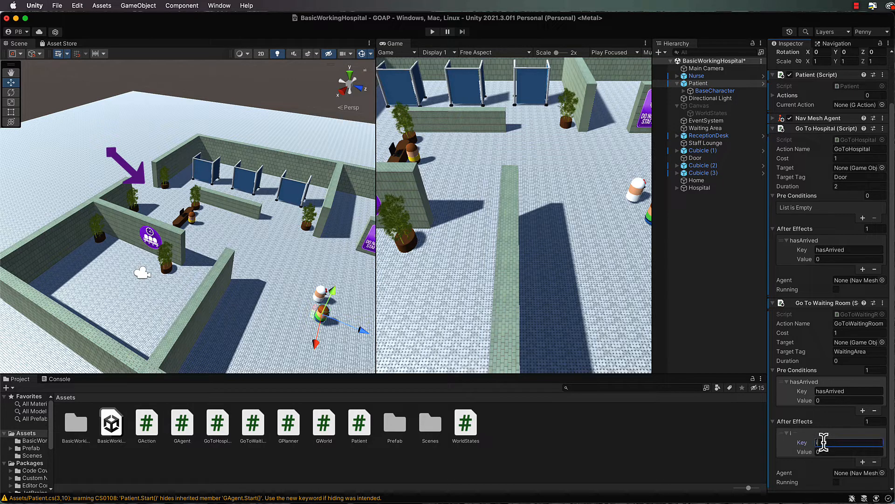
{"action": "type", "text": "isWaitin"}
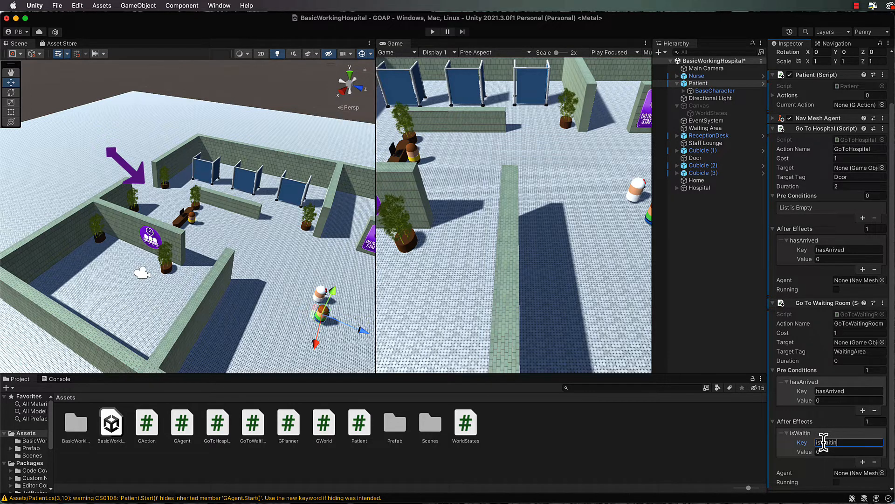
{"action": "type", "text": "g"}
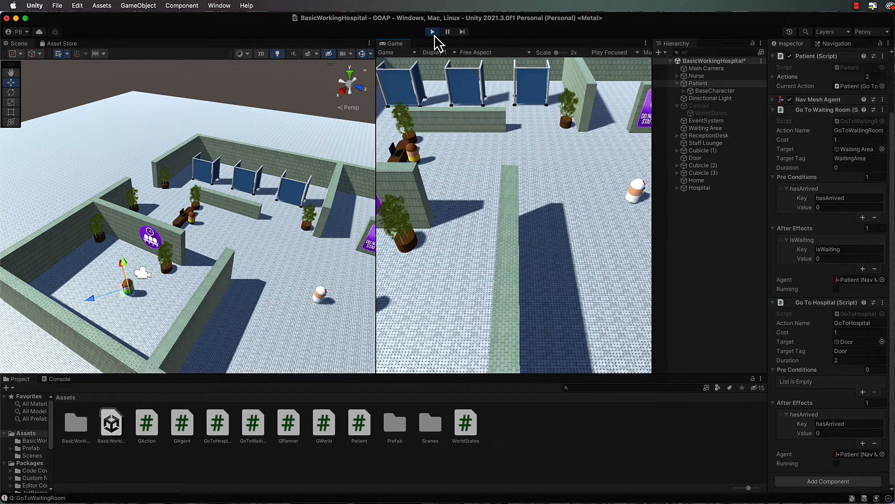
Step: Exit Play mode to stop the running hospital scene
{"action": "left_click", "coordinate": [432, 31]}
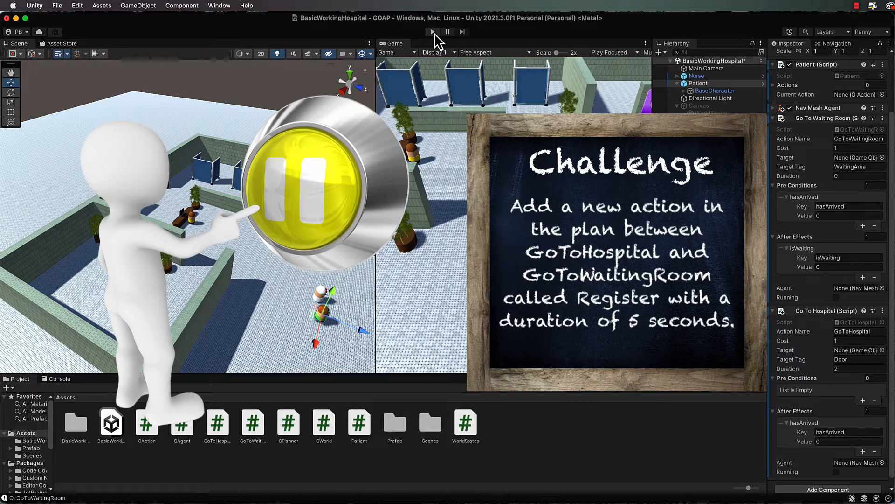
Step: Create a GOAP folder in Assets and move the GOAP scripts into it
{"action": "left_click", "coordinate": [432, 31]}
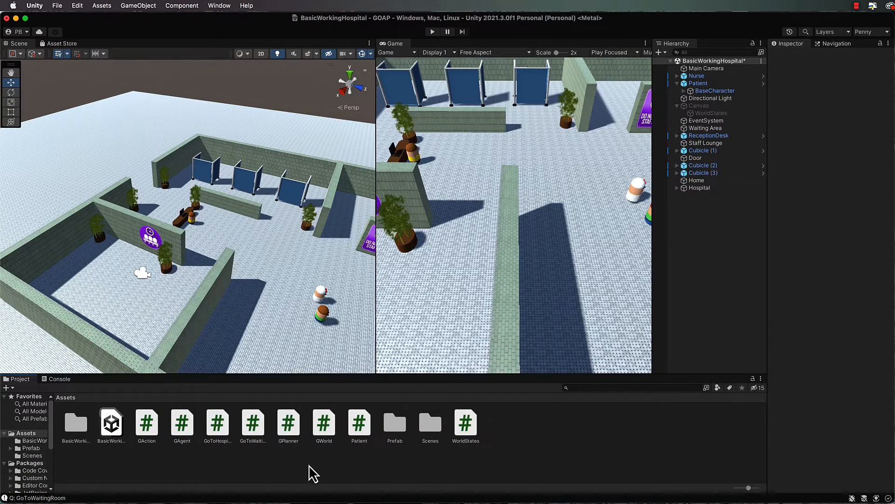
{"action": "right_click", "coordinate": [312, 472]}
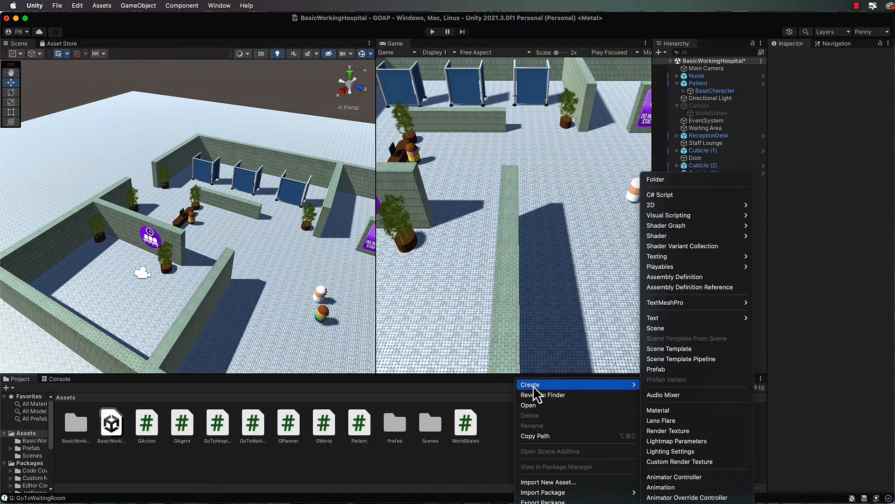
{"action": "left_click", "coordinate": [655, 179]}
{"action": "type", "text": "GOAP"}
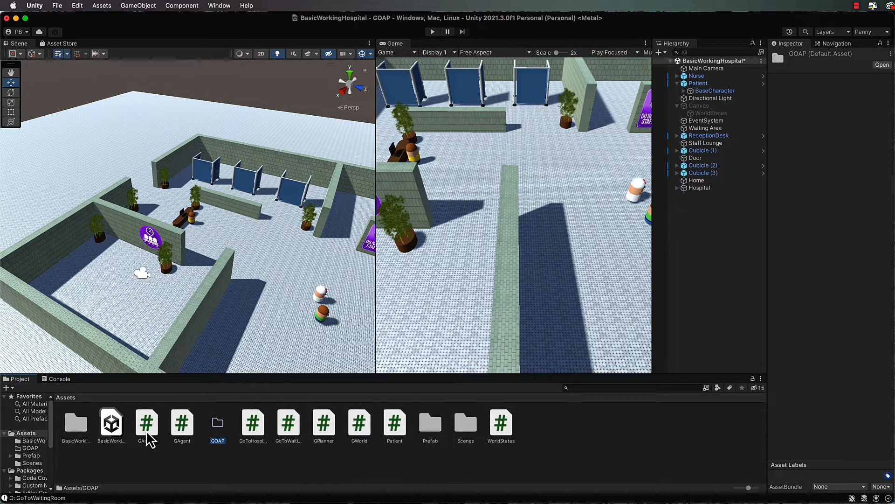
{"action": "left_click", "coordinate": [146, 422]}
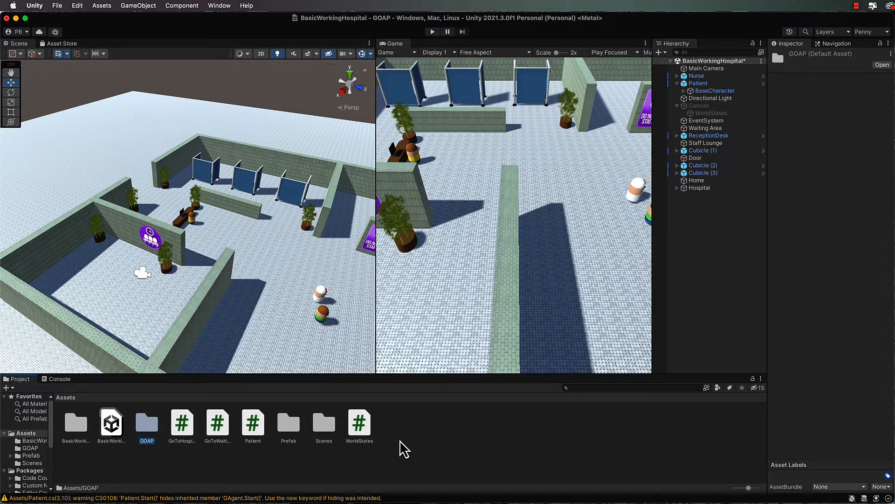
Step: Duplicate GoToHospital.cs as Register and open it in Visual Studio
{"action": "left_click", "coordinate": [359, 423]}
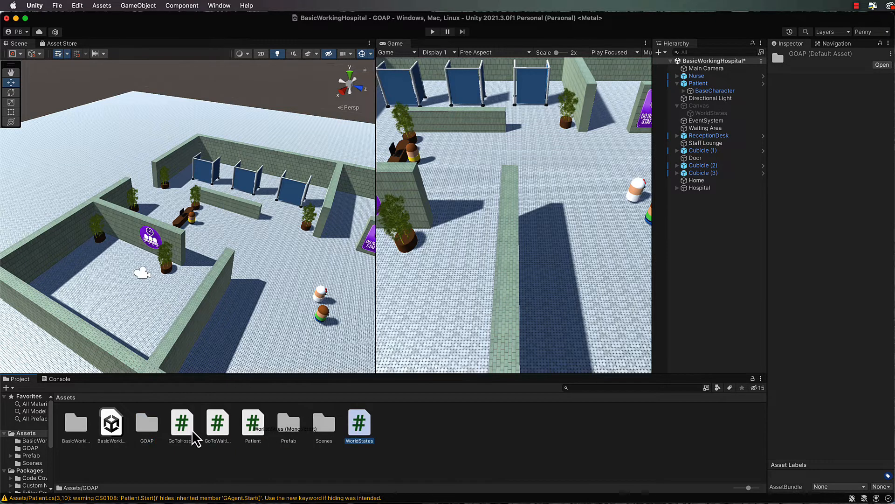
{"action": "left_click", "coordinate": [147, 422]}
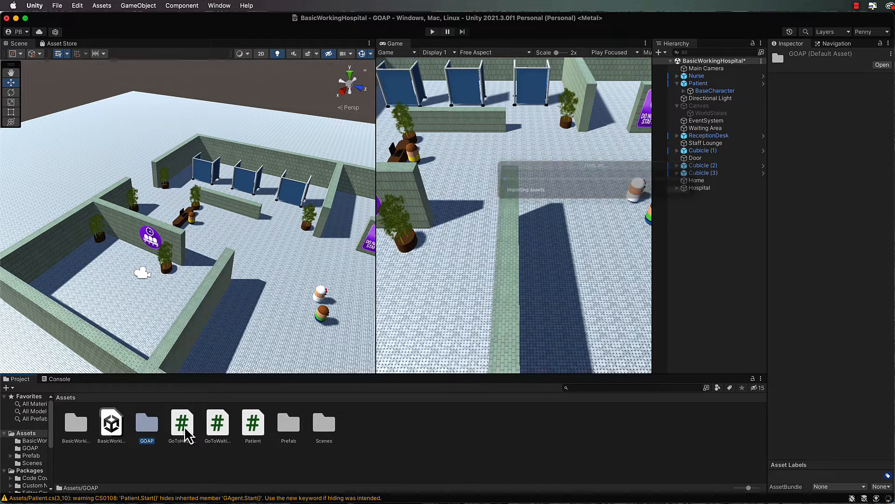
{"action": "left_click", "coordinate": [218, 423]}
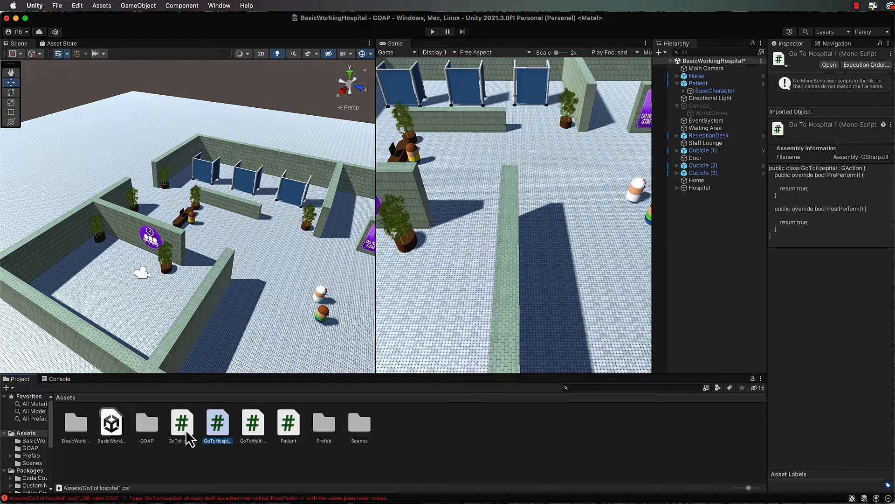
{"action": "left_click", "coordinate": [217, 417]}
{"action": "type", "text": "Register"}
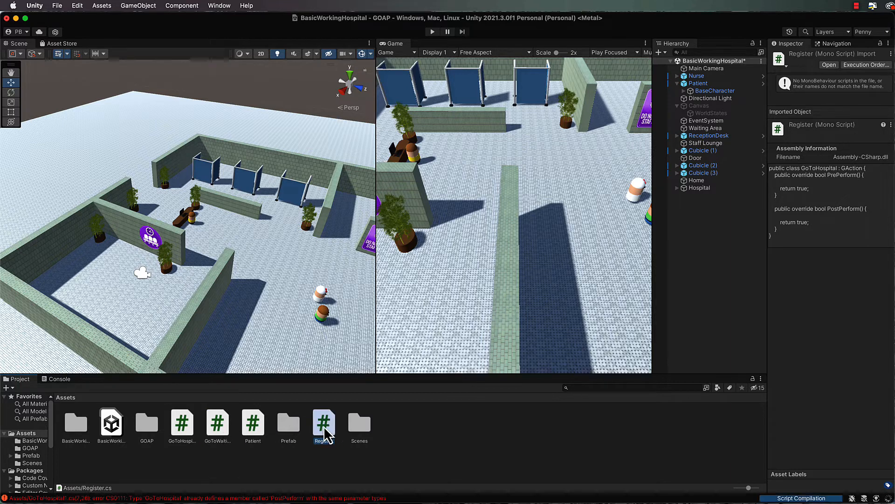
{"action": "double_click", "coordinate": [324, 423]}
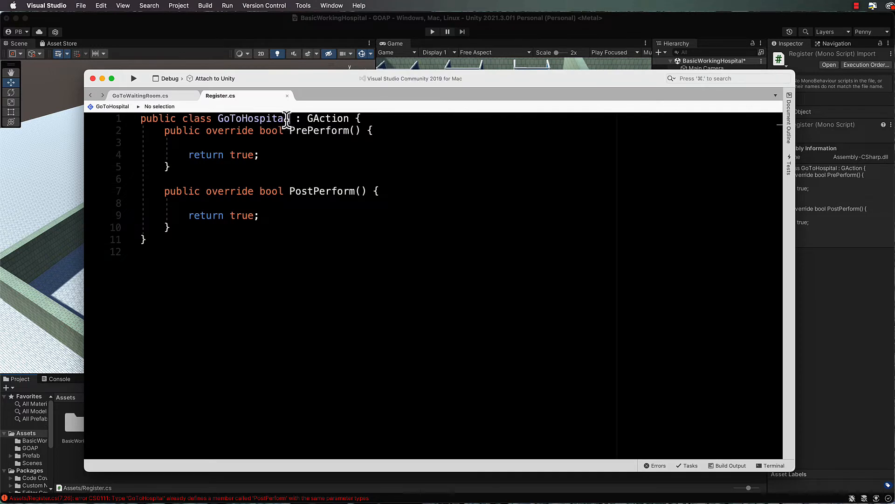
Step: Change the class name in Register.cs from GoToHospital to Register
{"action": "type", "text": "Re"}
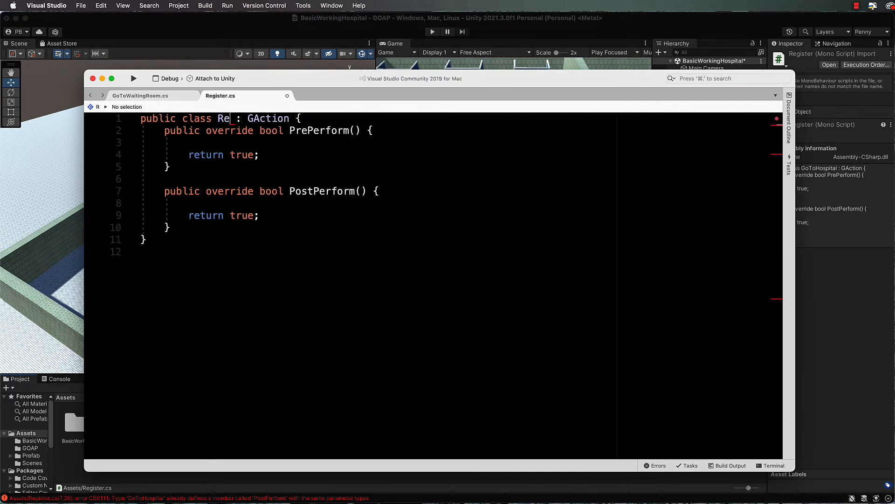
{"action": "type", "text": "gister"}
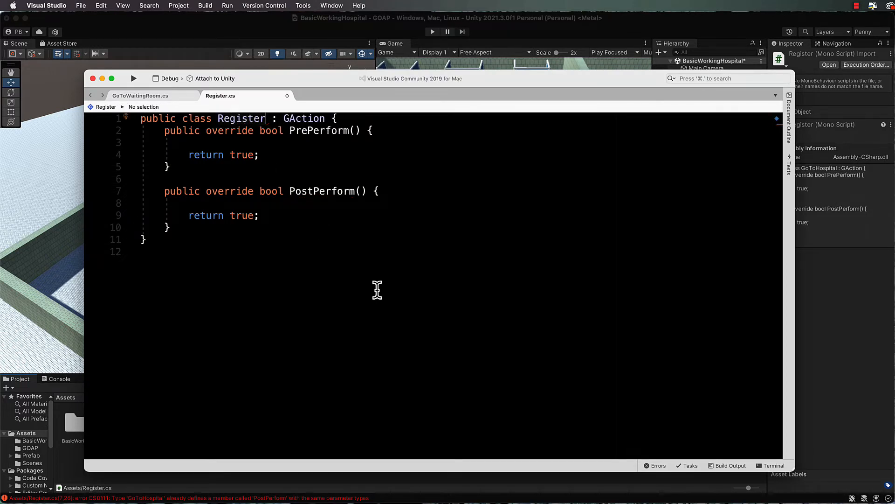
{"action": "double_click", "coordinate": [241, 118]}
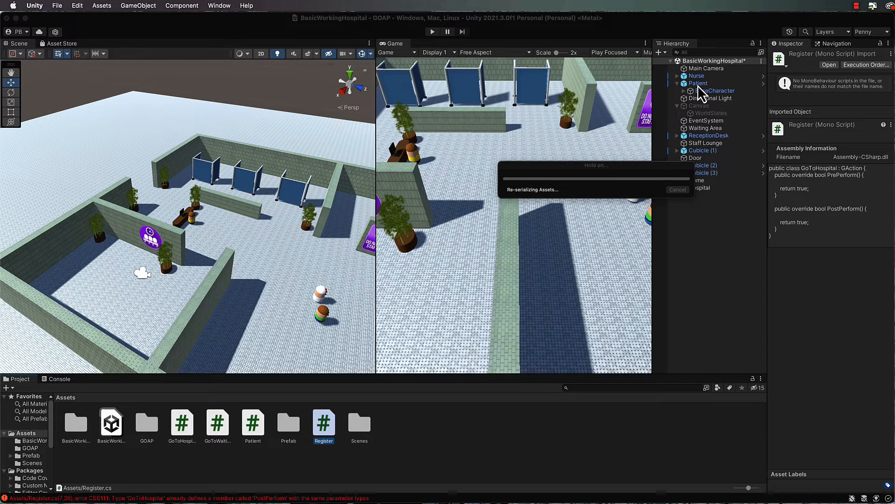
Step: Add the Register action to Patient: name Register, duration 5, target tag Reception
{"action": "left_click", "coordinate": [697, 83]}
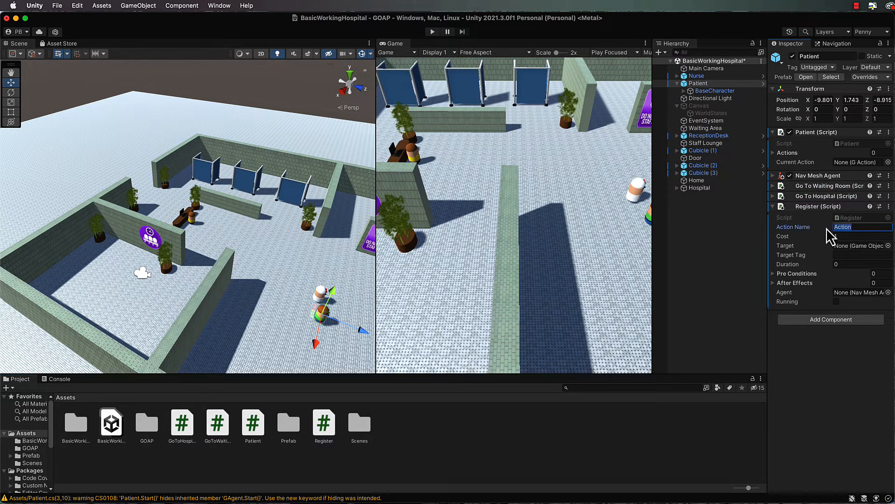
{"action": "type", "text": "Register"}
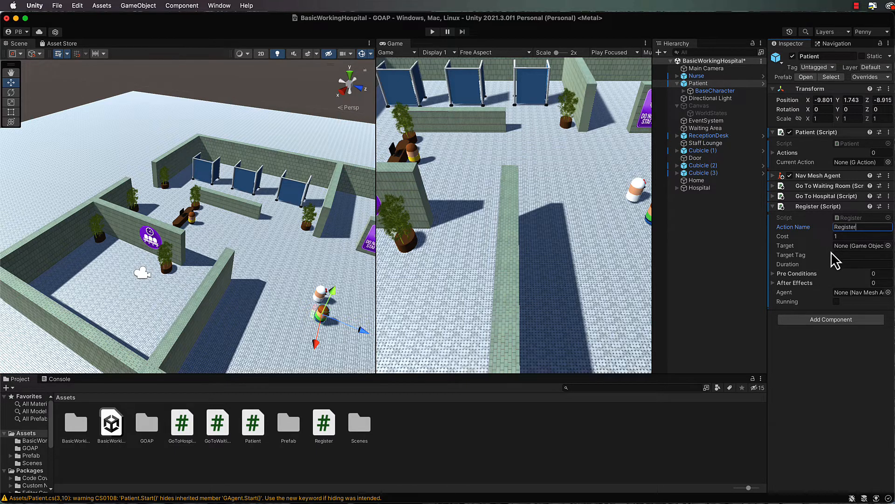
{"action": "mouse_move", "coordinate": [798, 252]}
{"action": "type", "text": "5"}
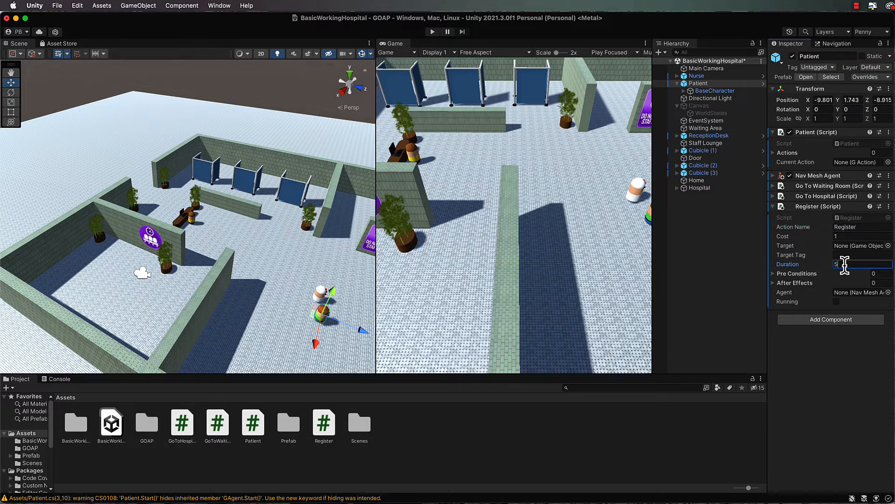
{"action": "left_click", "coordinate": [709, 135]}
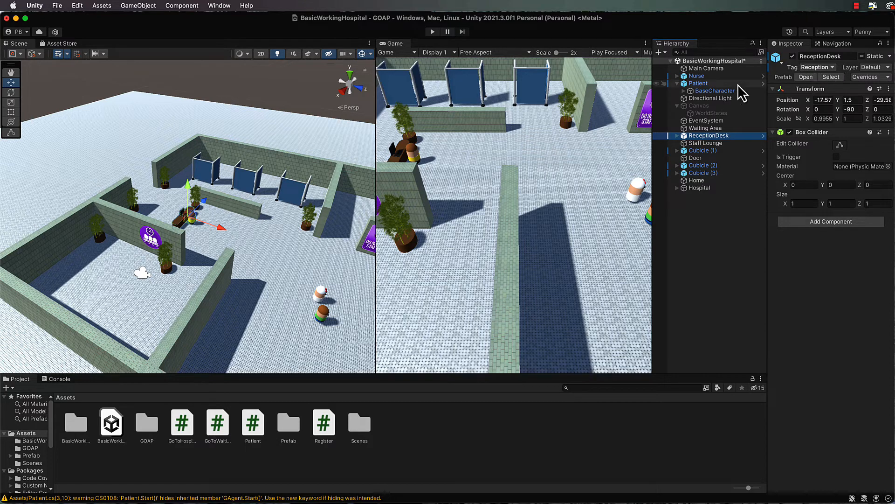
{"action": "left_click", "coordinate": [698, 83]}
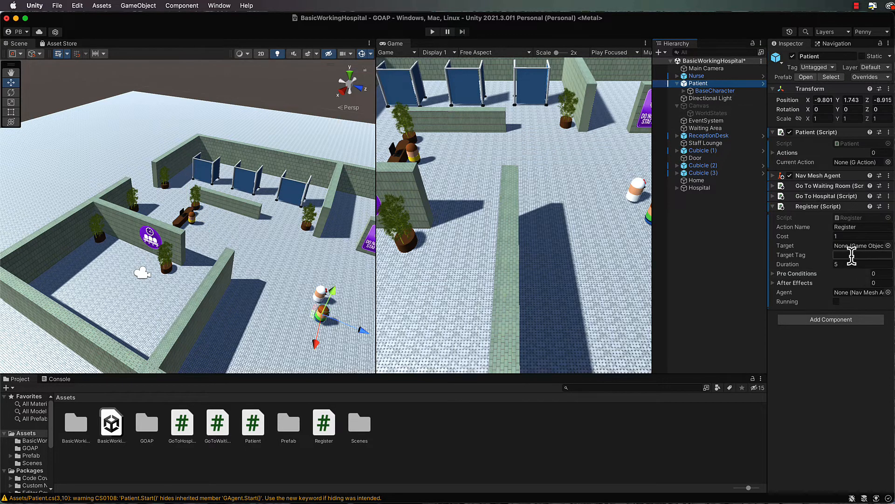
{"action": "type", "text": "Reception"}
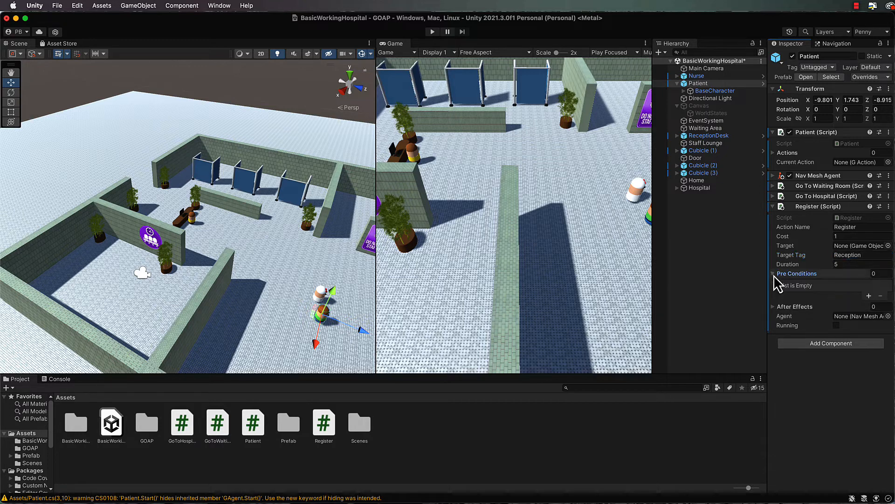
Step: Add a hasArrived precondition and a hasRegistered after effect to Register
{"action": "left_click", "coordinate": [775, 306]}
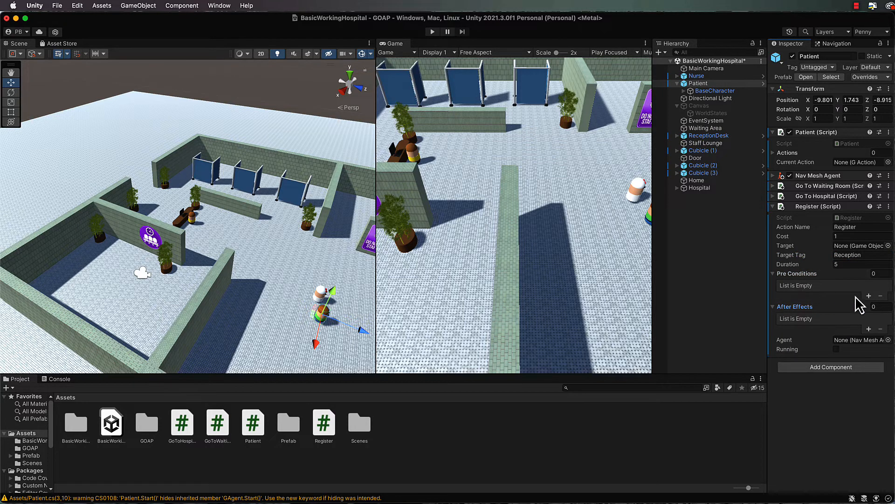
{"action": "mouse_move", "coordinate": [877, 286]}
{"action": "type", "text": "1"}
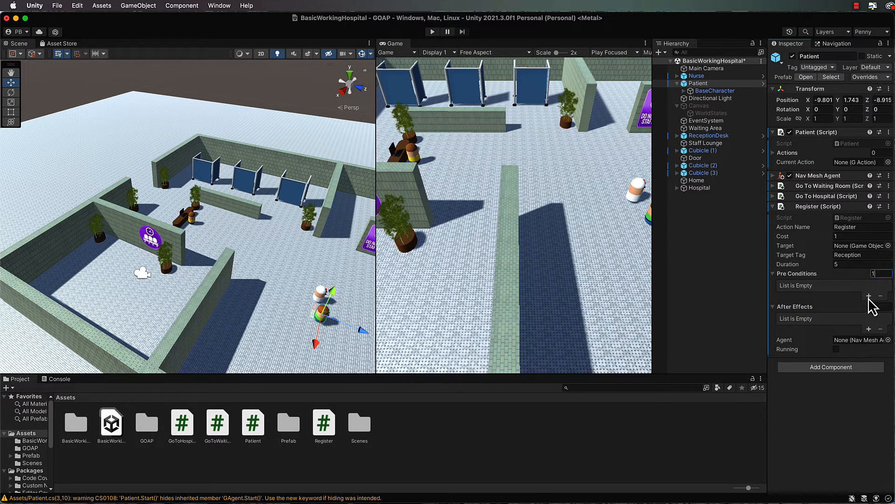
{"action": "left_click", "coordinate": [868, 295]}
{"action": "type", "text": "hasArrived"}
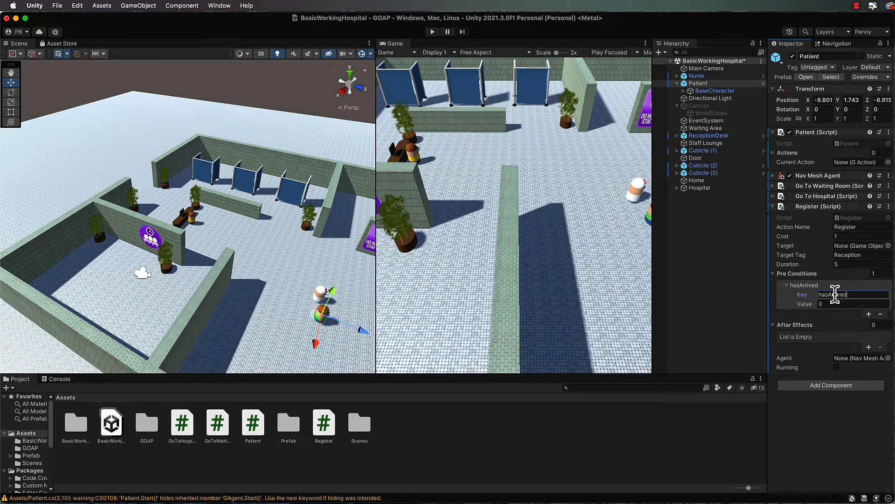
{"action": "mouse_move", "coordinate": [870, 357]}
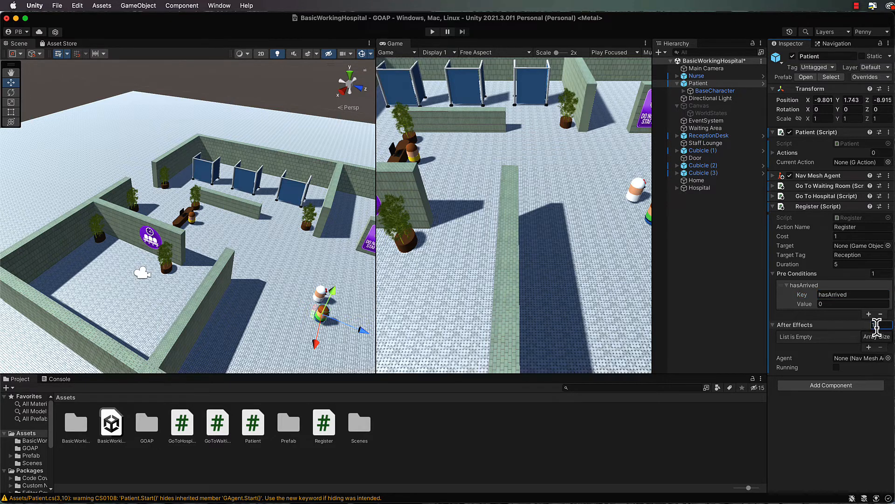
{"action": "left_click", "coordinate": [869, 314]}
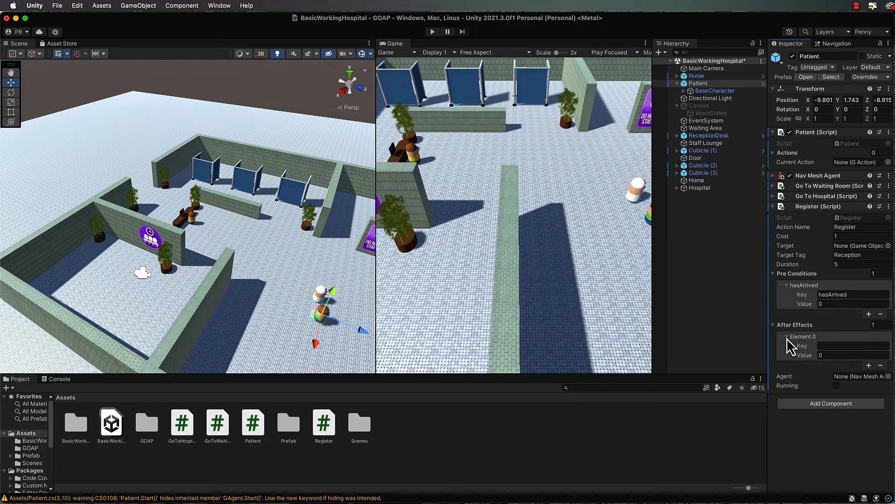
{"action": "left_click", "coordinate": [851, 346]}
{"action": "type", "text": "hasRegistered"}
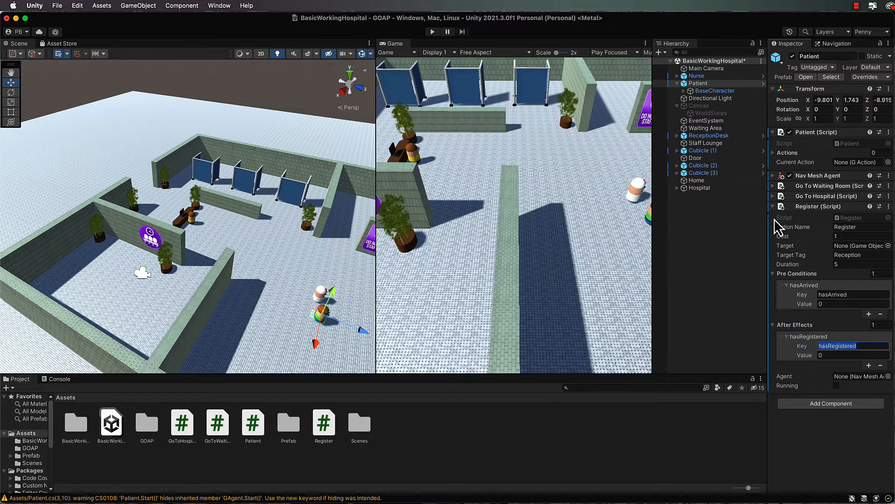
Step: Change GoToWaitingRoom's precondition key from hasArrived to hasRegistered
{"action": "left_click", "coordinate": [774, 185]}
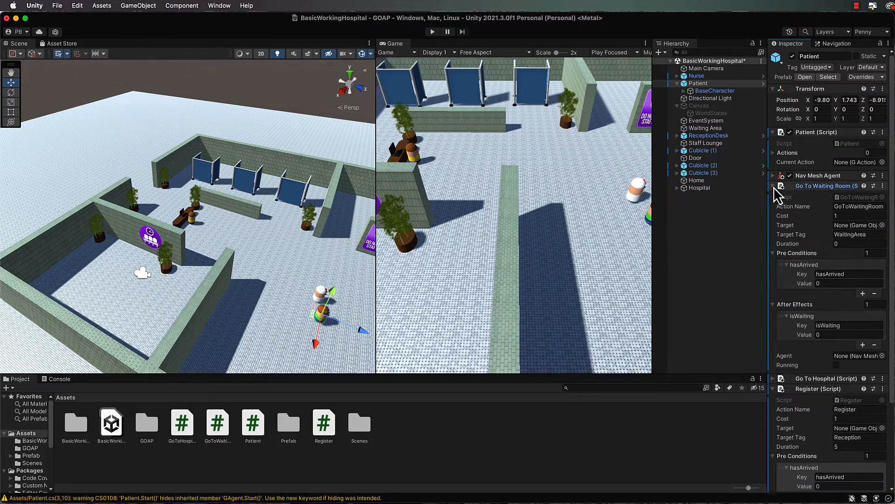
{"action": "mouse_move", "coordinate": [811, 196]}
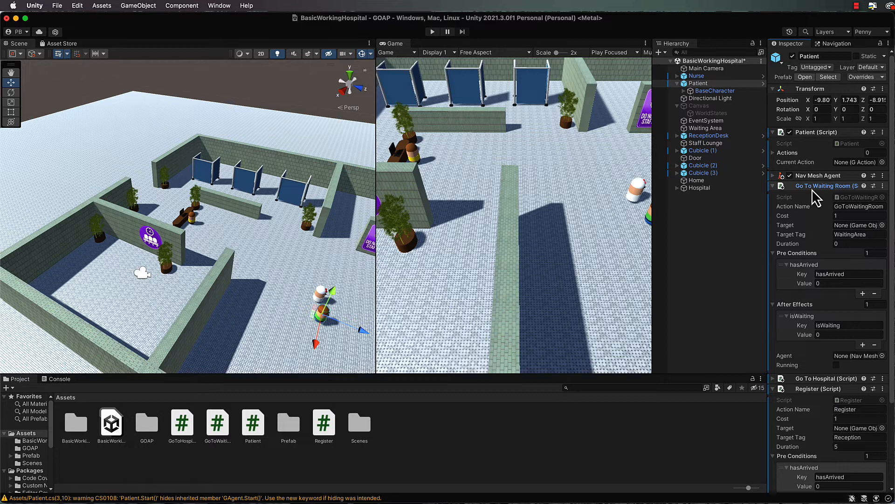
{"action": "triple_click", "coordinate": [848, 273]}
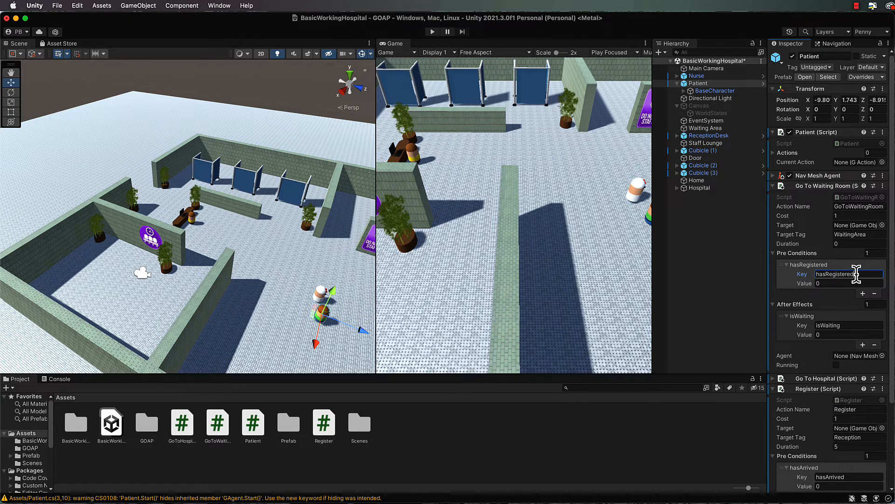
{"action": "mouse_move", "coordinate": [748, 292]}
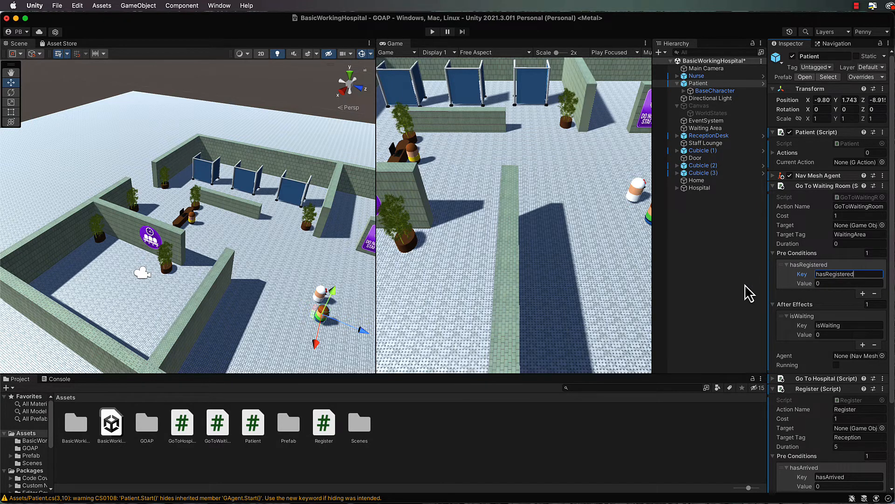